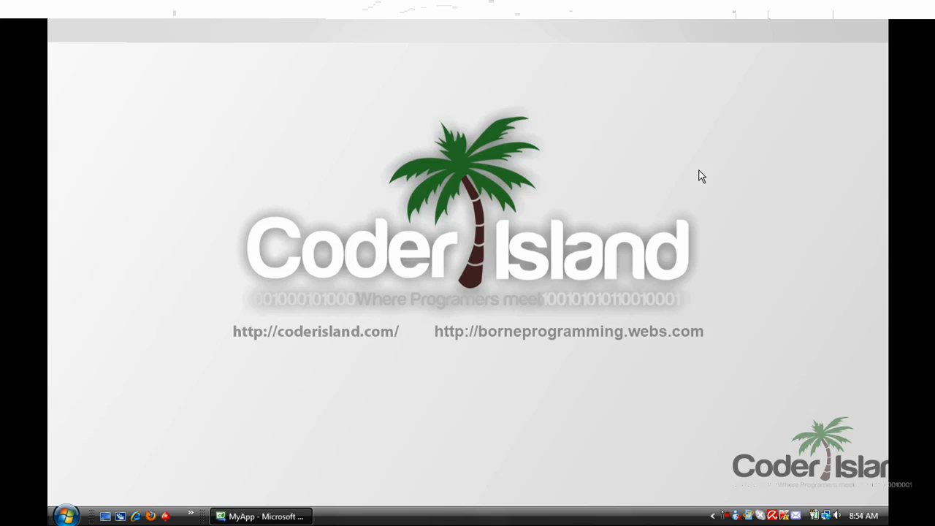
pyautogui.moveTo(308, 468)
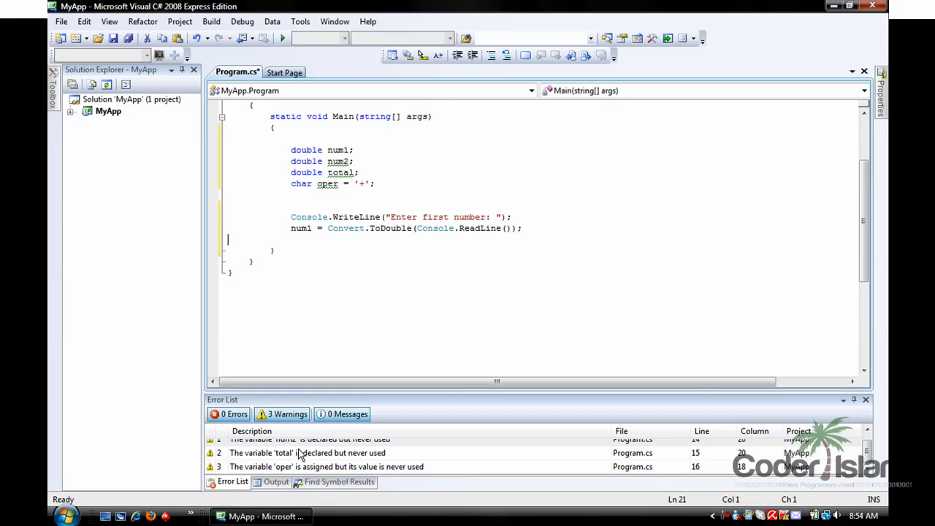
pyautogui.moveTo(301, 281)
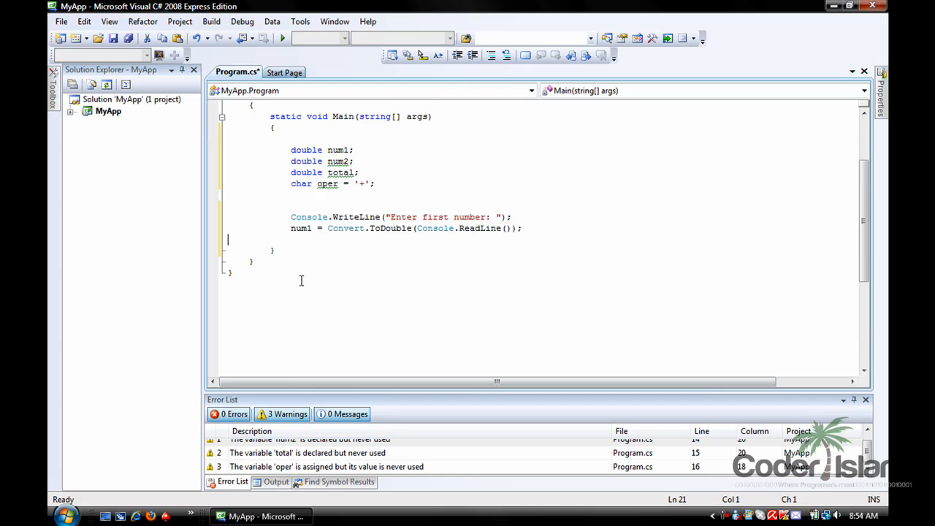
pyautogui.moveTo(280, 155)
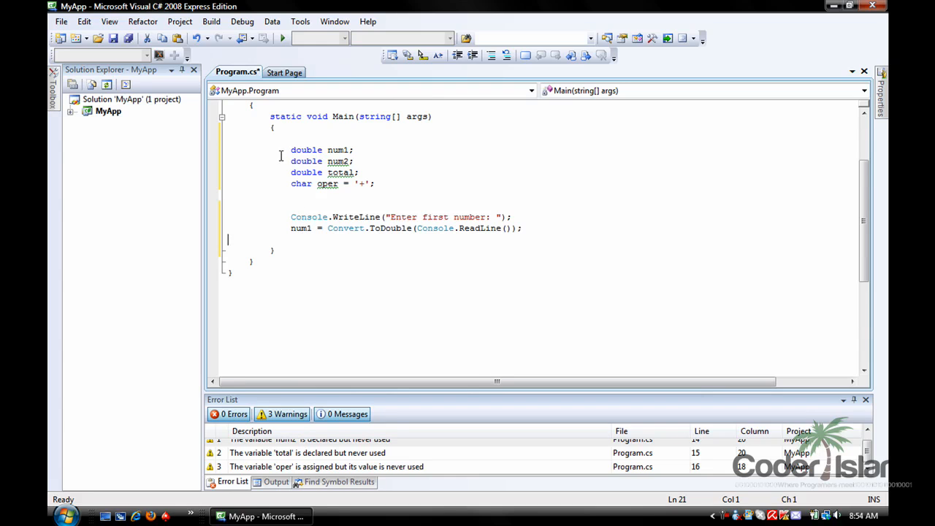
# Select the num1 and num2 declarations and retype the '+' assigned to oper.
pyautogui.moveTo(291, 149); pyautogui.dragTo(376, 183)
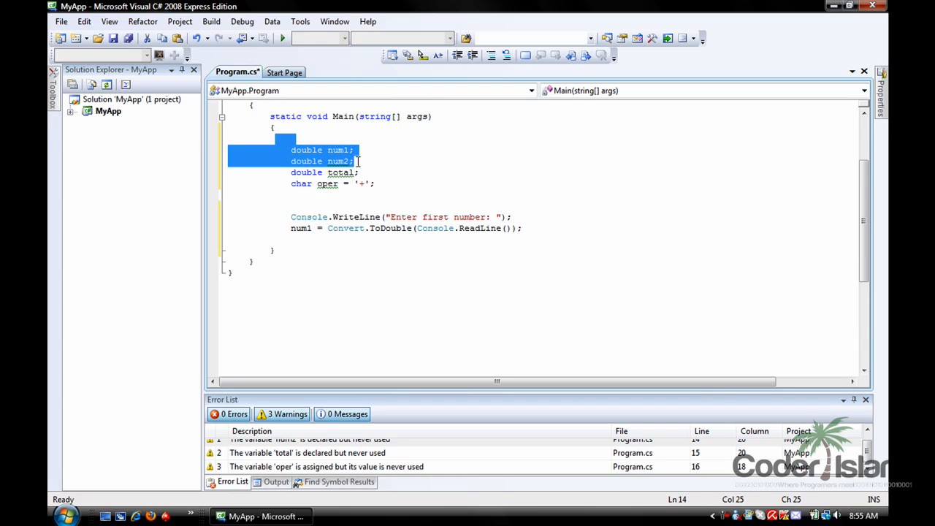
pyautogui.click(272, 172)
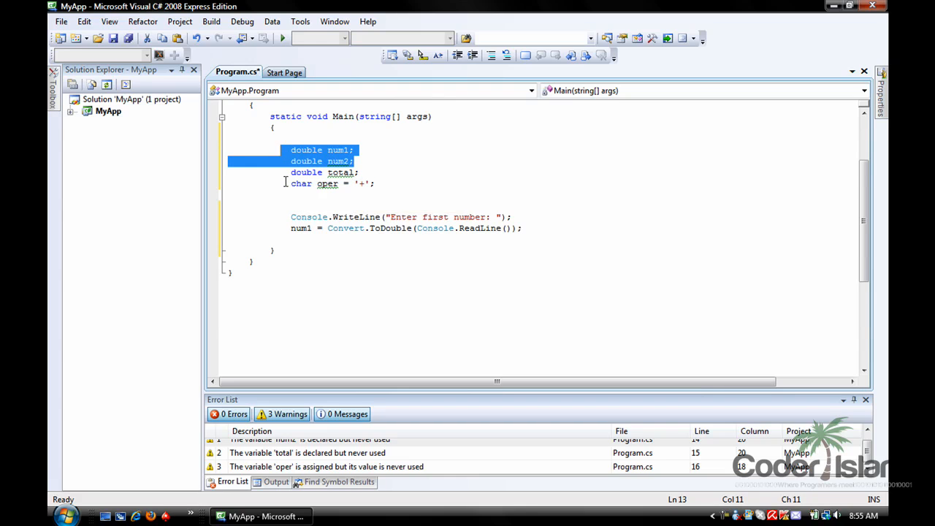
pyautogui.doubleClick(327, 183)
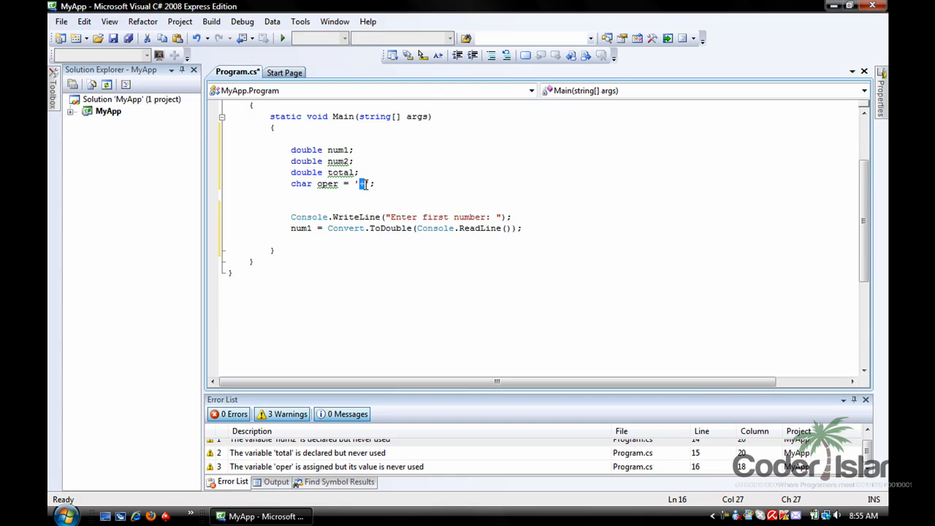
pyautogui.write('+')
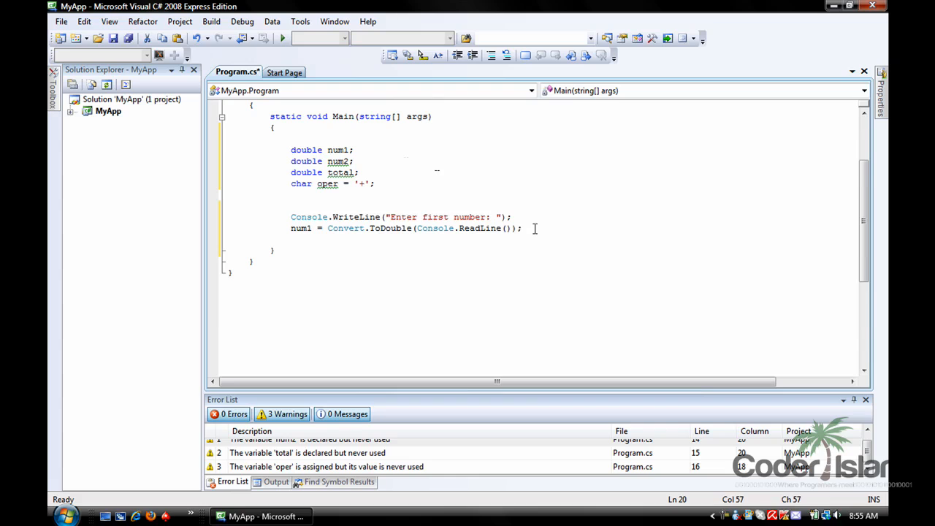
# Add Console.WriteLine("Enter operator"); below the num1 line.
pyautogui.write('C')
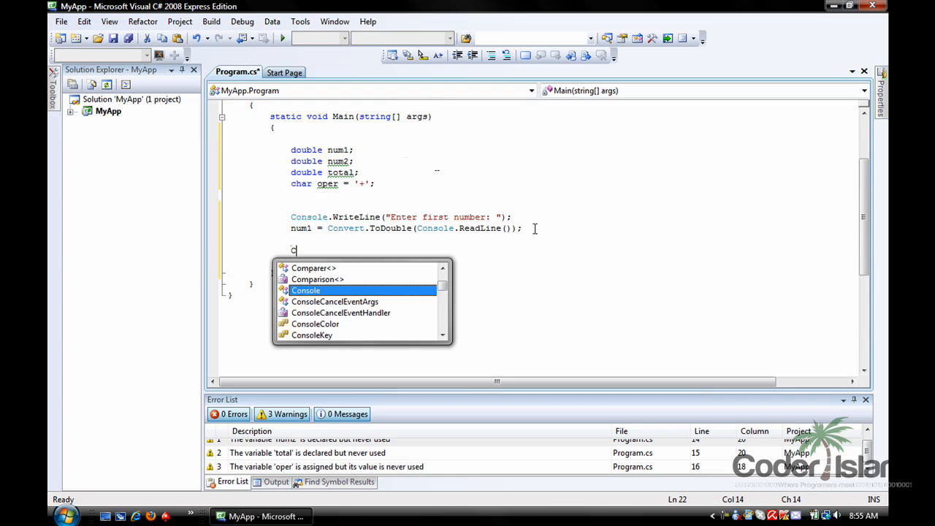
pyautogui.write('onsole.WriteLine')
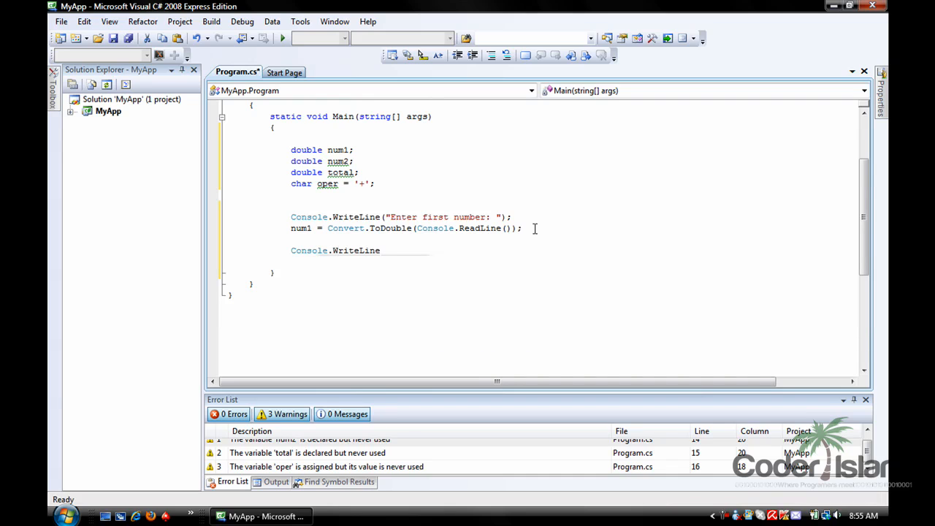
pyautogui.write('();')
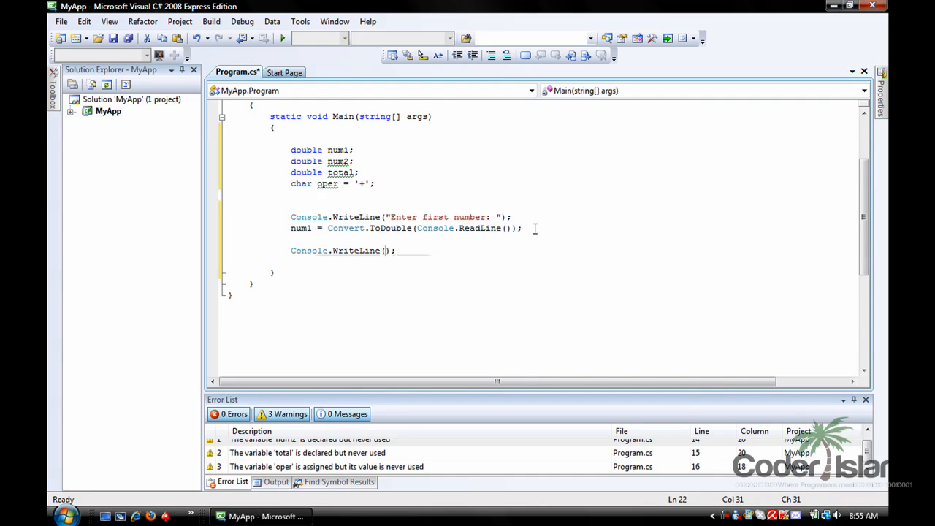
pyautogui.write('ENter oper"')
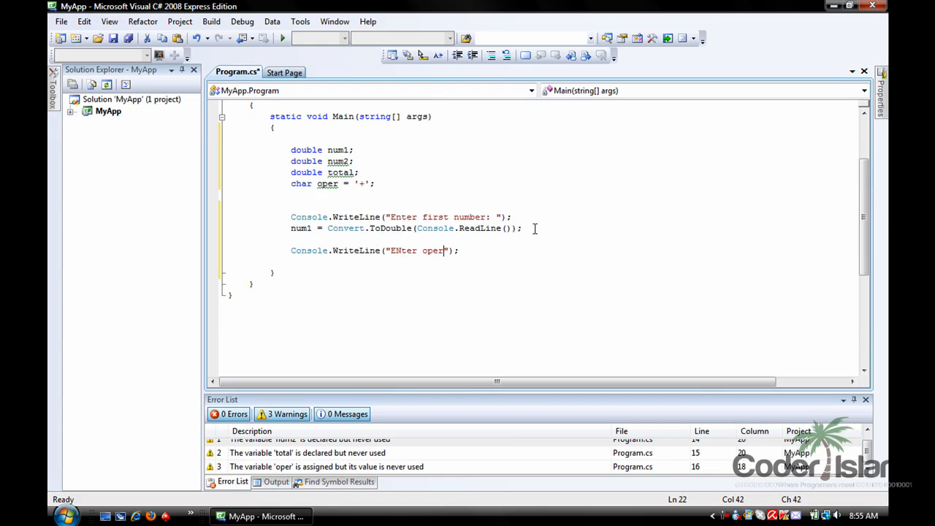
pyautogui.write('ator')
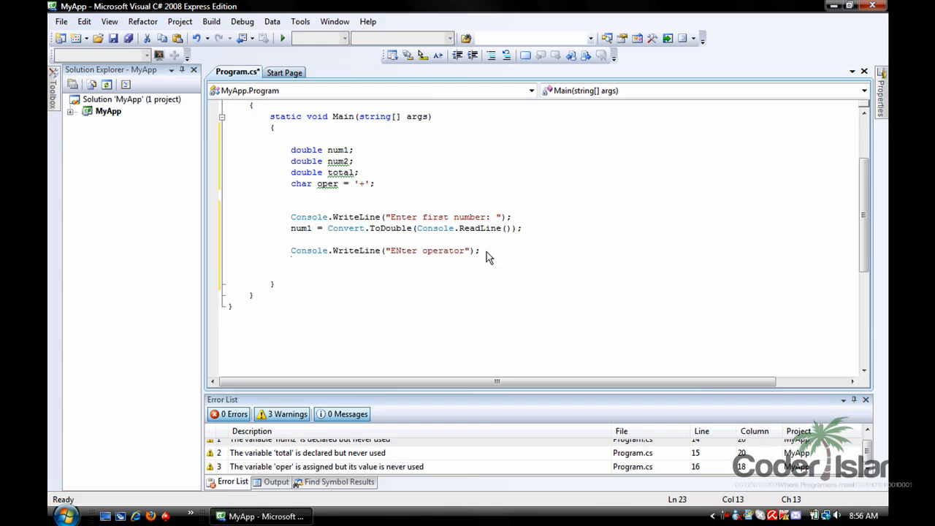
# Read oper with Convert.ToChar(Console.ReadLine()) and fix the 'ENter' capitalisation.
pyautogui.write('oper')
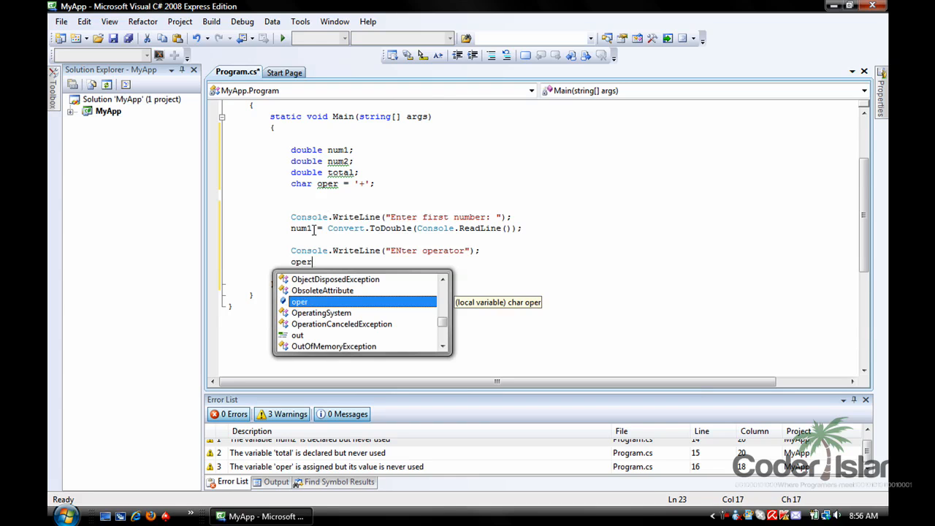
pyautogui.write('=')
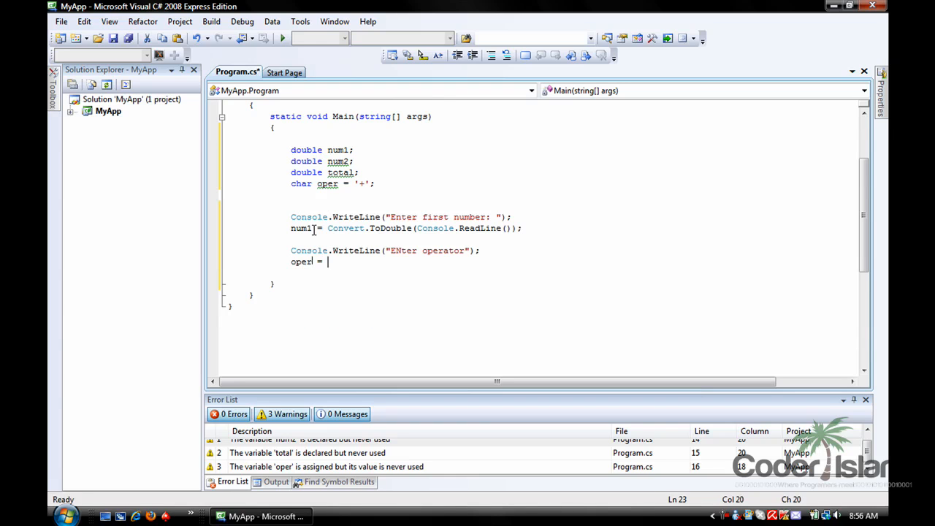
pyautogui.write('Console.ReadLine();')
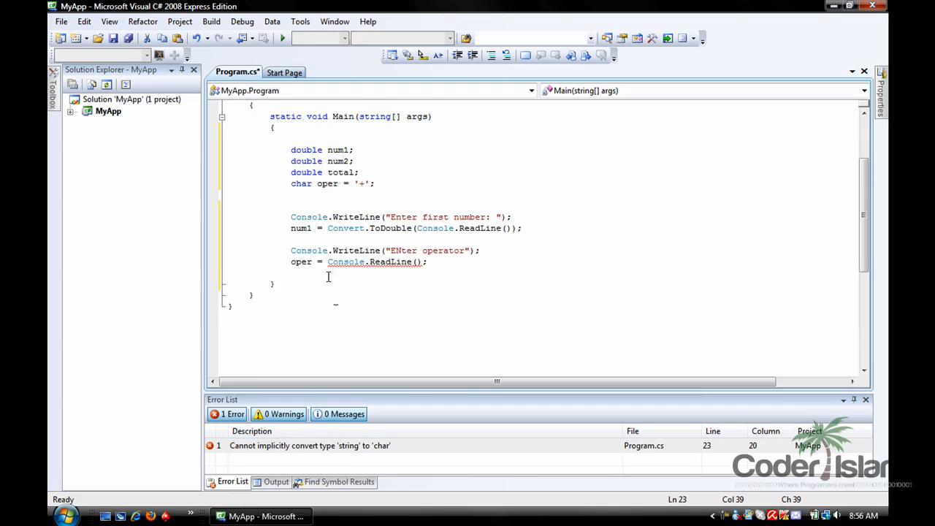
pyautogui.write('Convert.ToChar(')
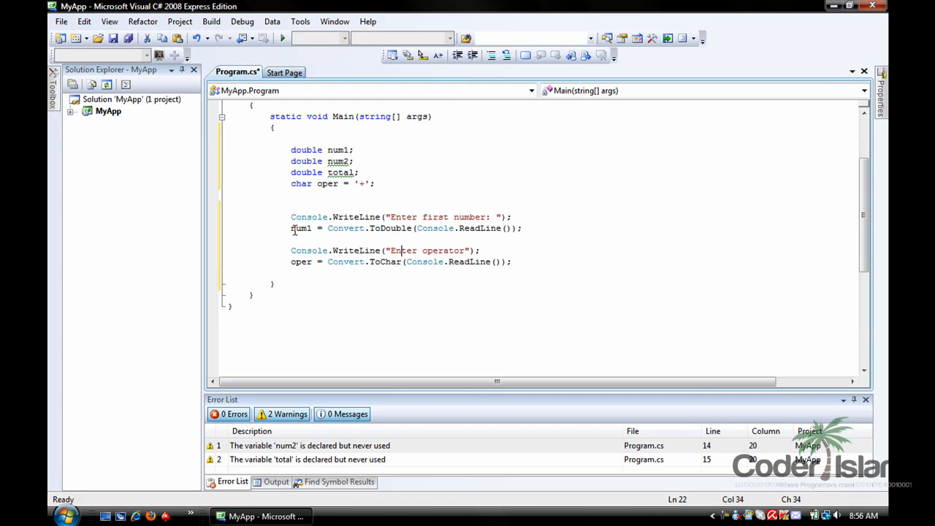
pyautogui.doubleClick(300, 227)
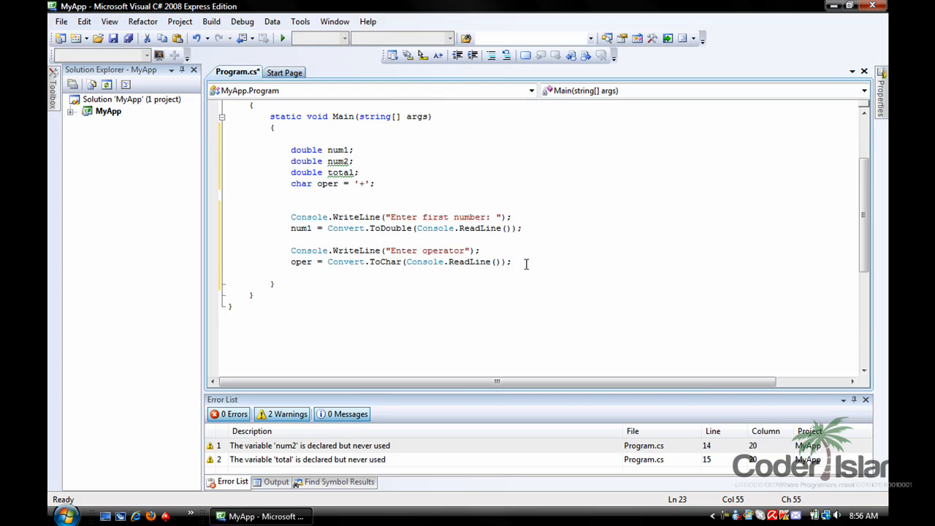
# Prompt with Console.Write("Enter second number: ").
pyautogui.write('Console.')
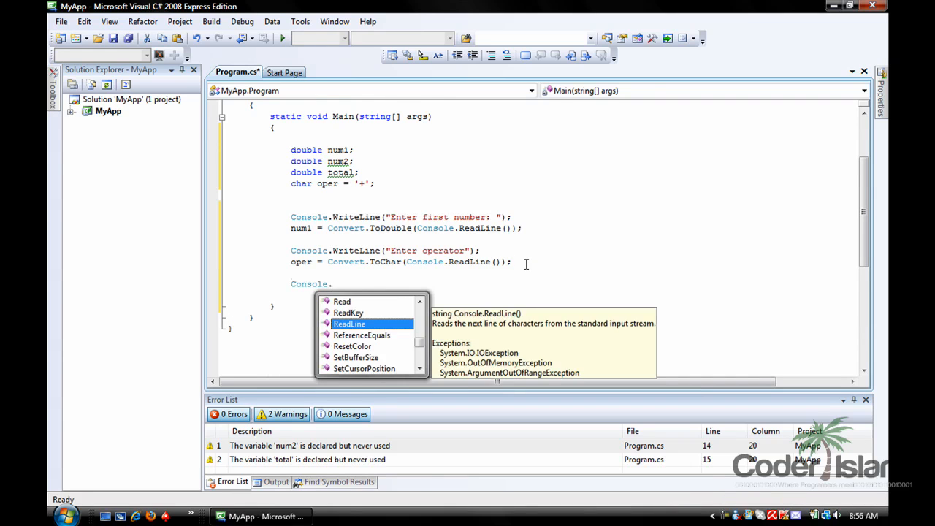
pyautogui.write('WriteLine("Enter S");')
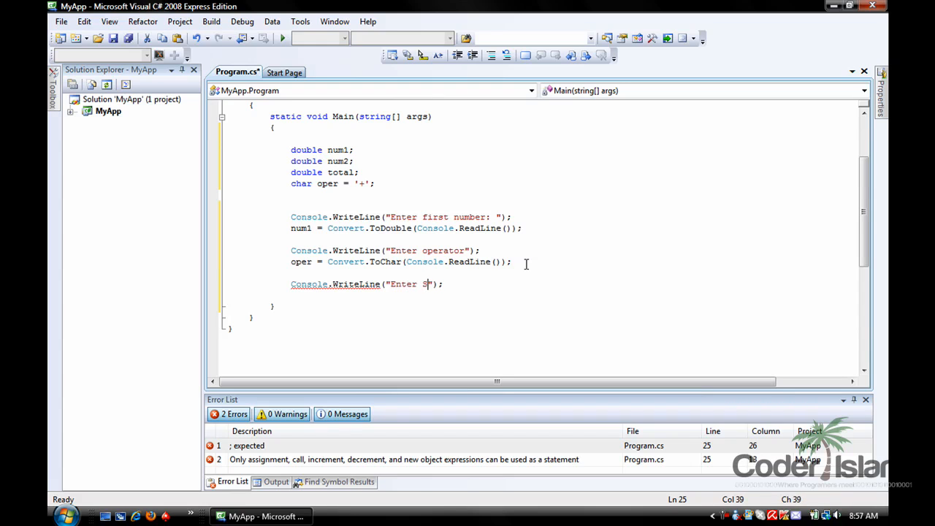
pyautogui.write('econd')
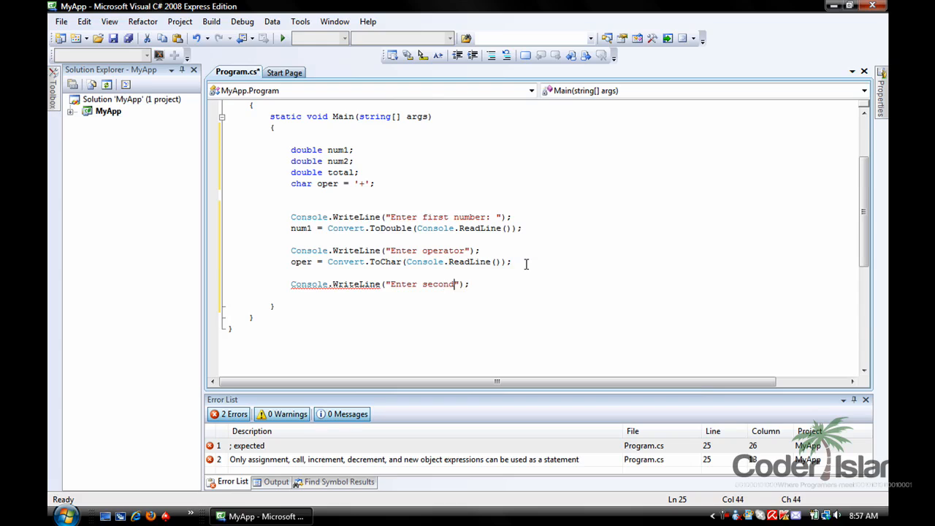
pyautogui.write('number')
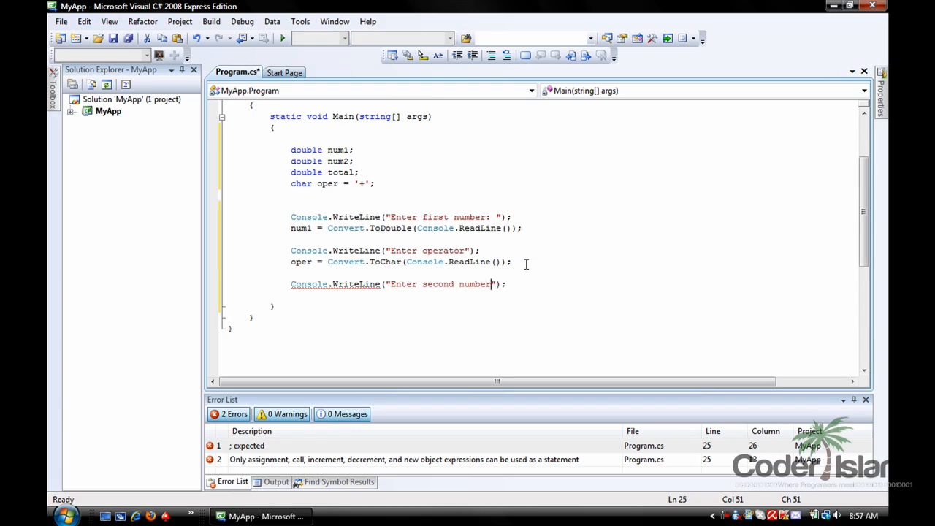
pyautogui.write(':')
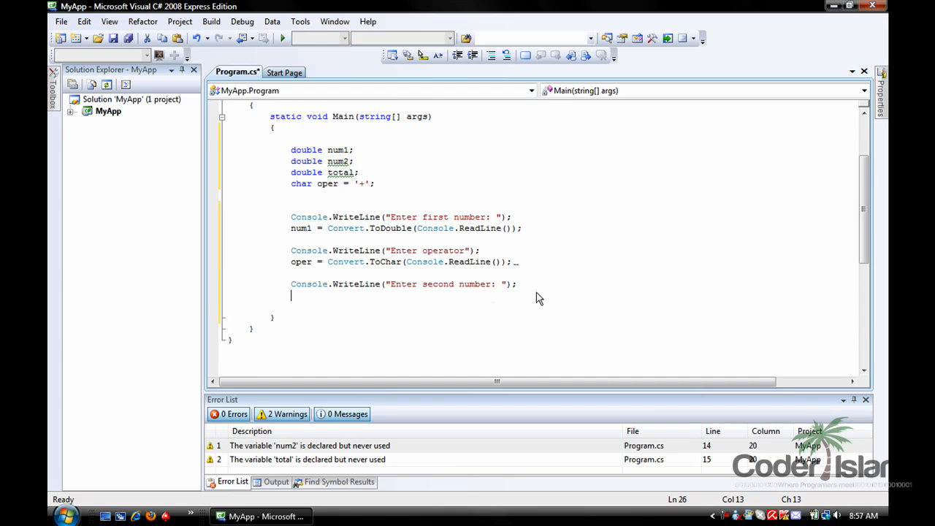
# Set num2 = Convert.ToDouble(Console.ReadLine()); using IntelliSense for ToDouble.
pyautogui.write('num2 =')
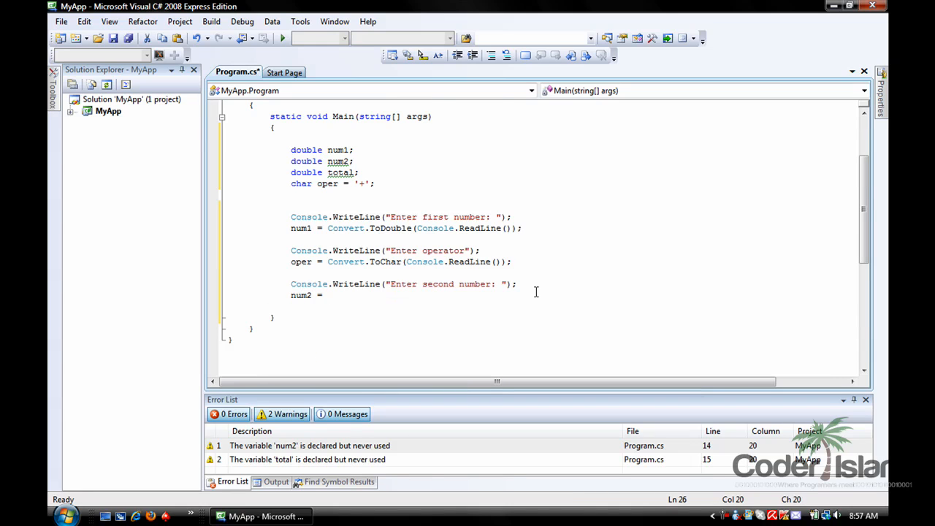
pyautogui.write('Console.')
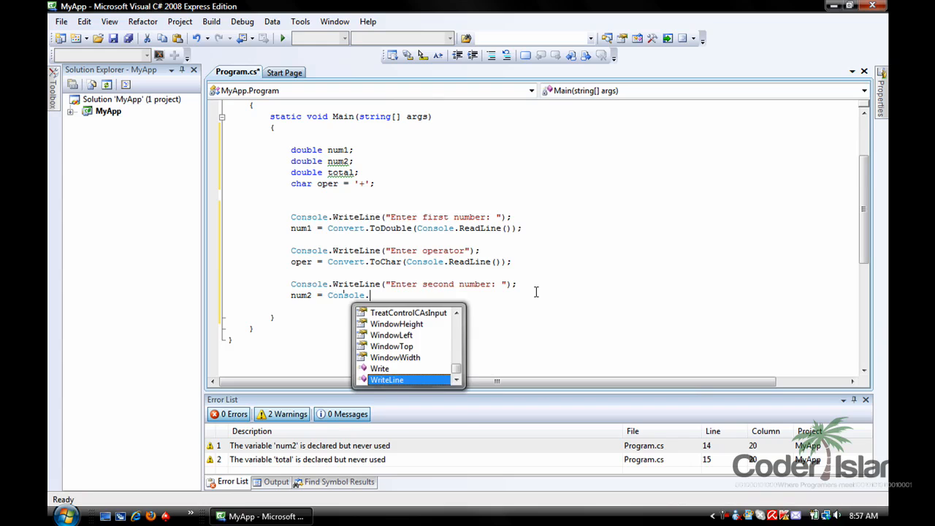
pyautogui.write('ReadLine();')
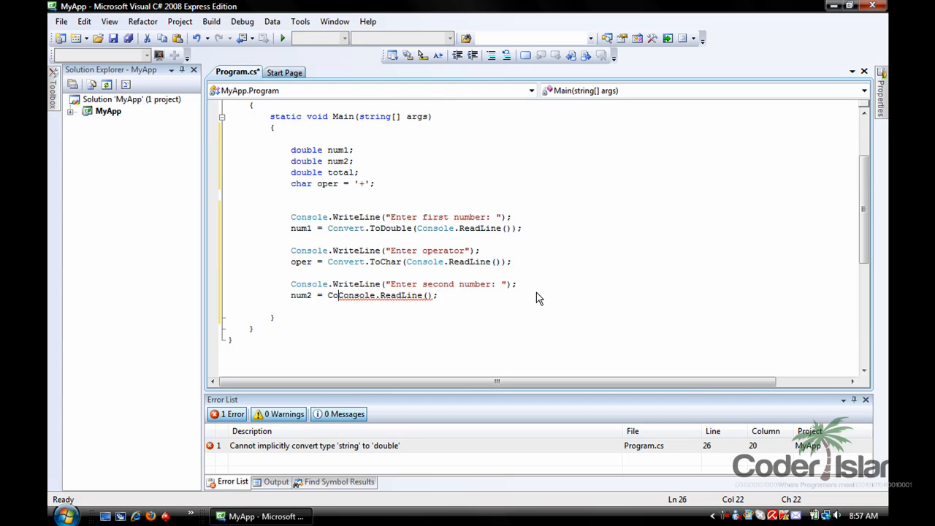
pyautogui.write('Convert.')
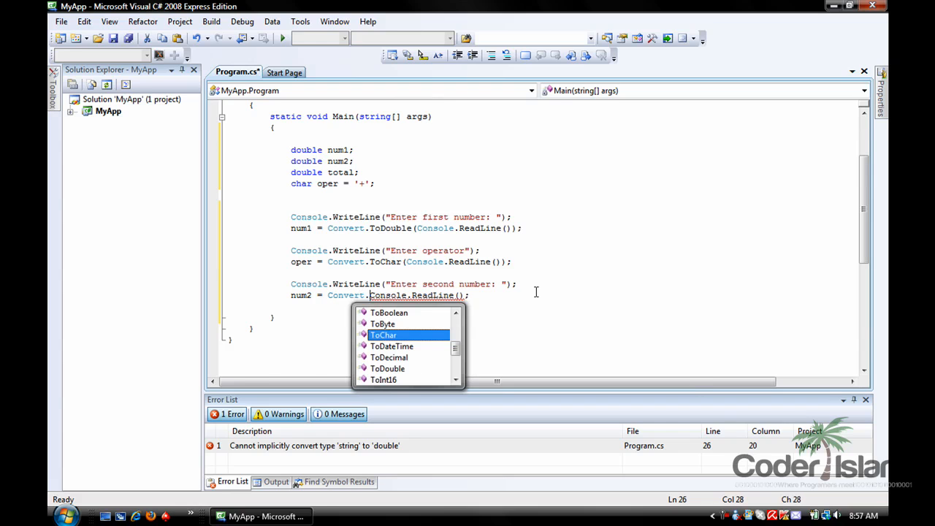
pyautogui.write('ToDouble(')
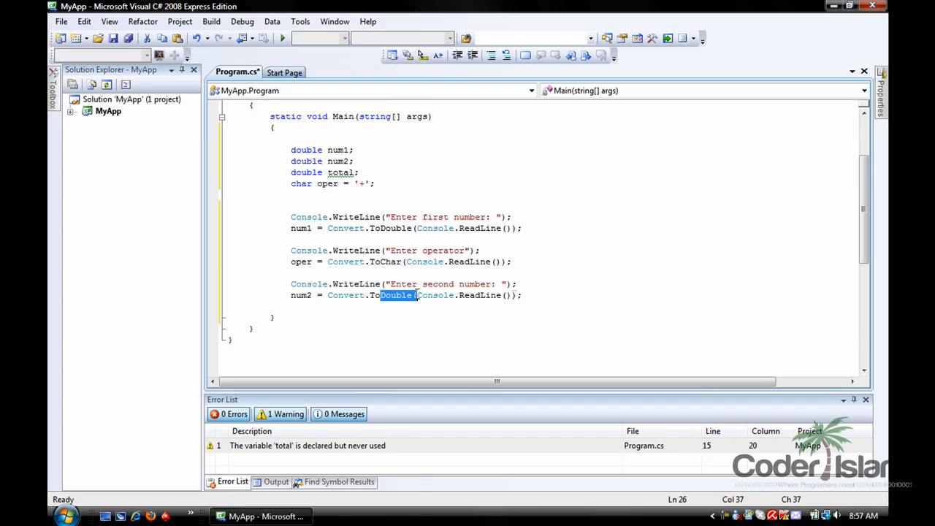
pyautogui.click(524, 295)
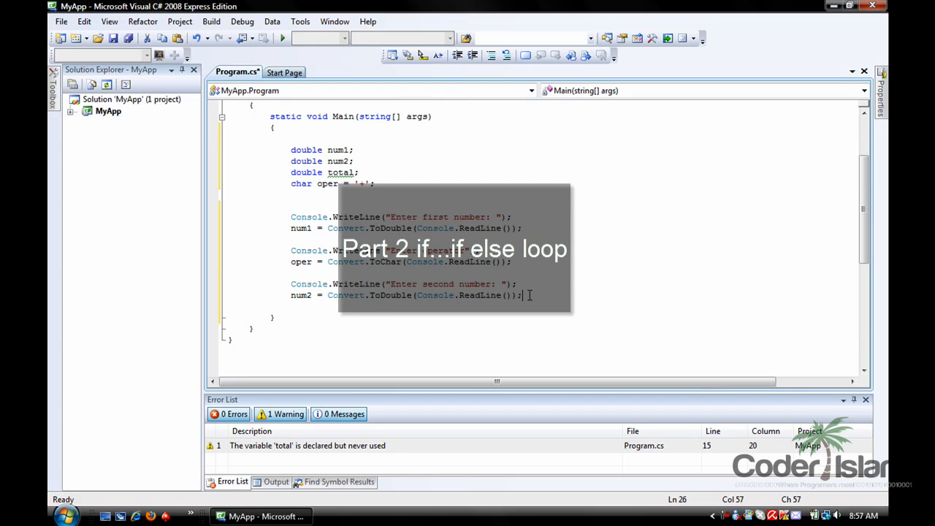
pyautogui.moveTo(375, 190)
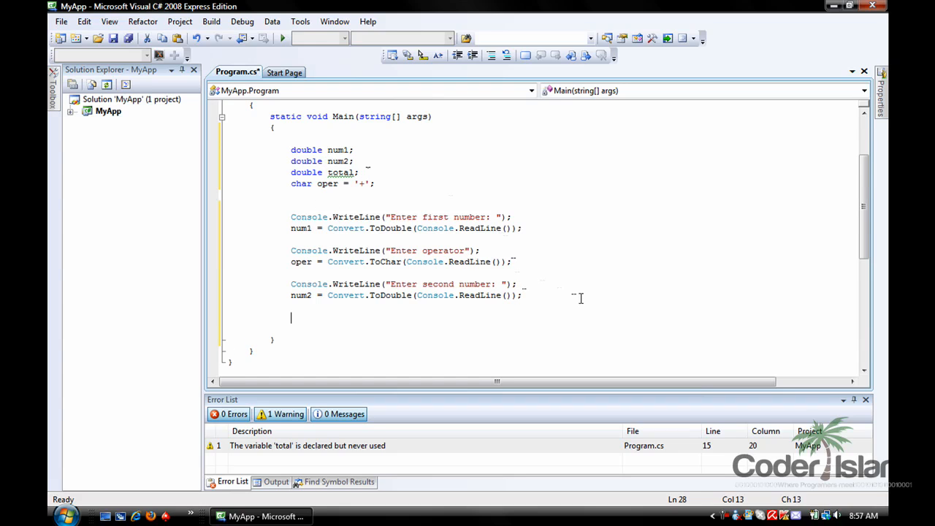
# Write the if (oper == '+') condition, retyping the == comparison.
pyautogui.write('if (')
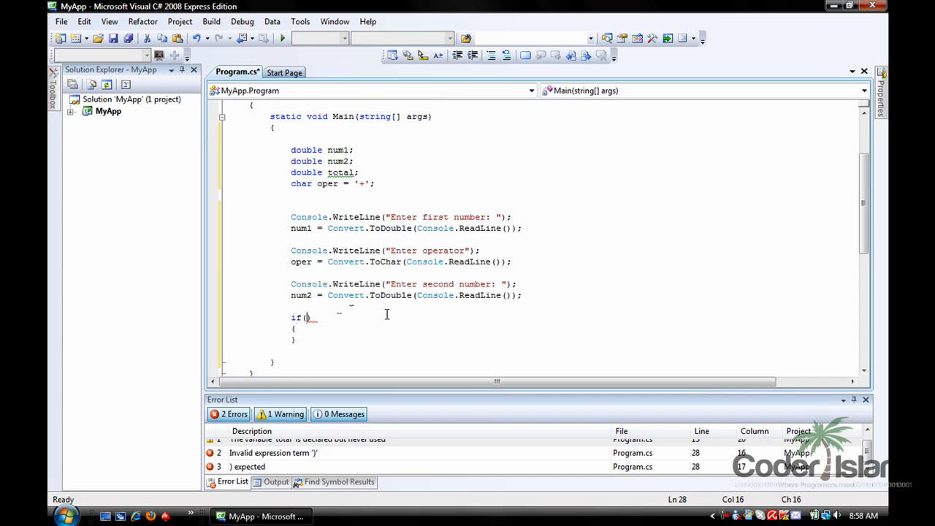
pyautogui.write('oper ==')
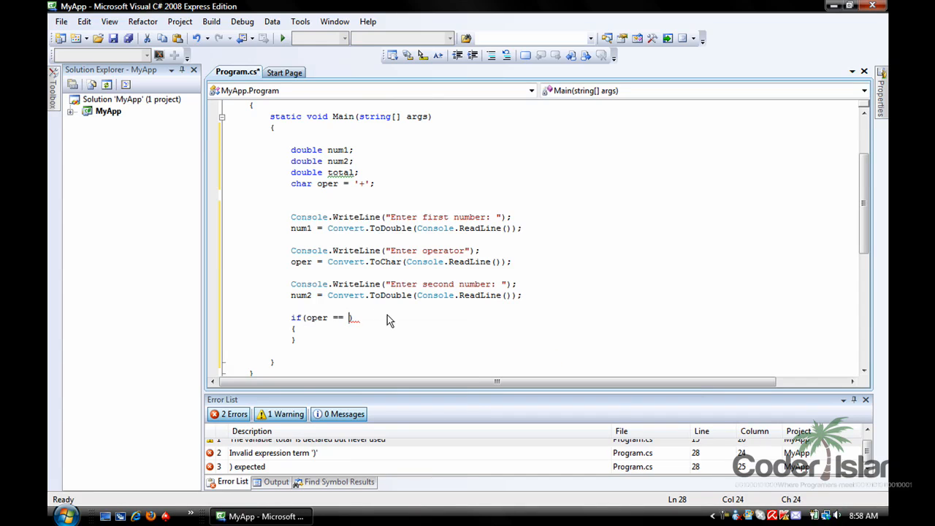
pyautogui.write("'+')")
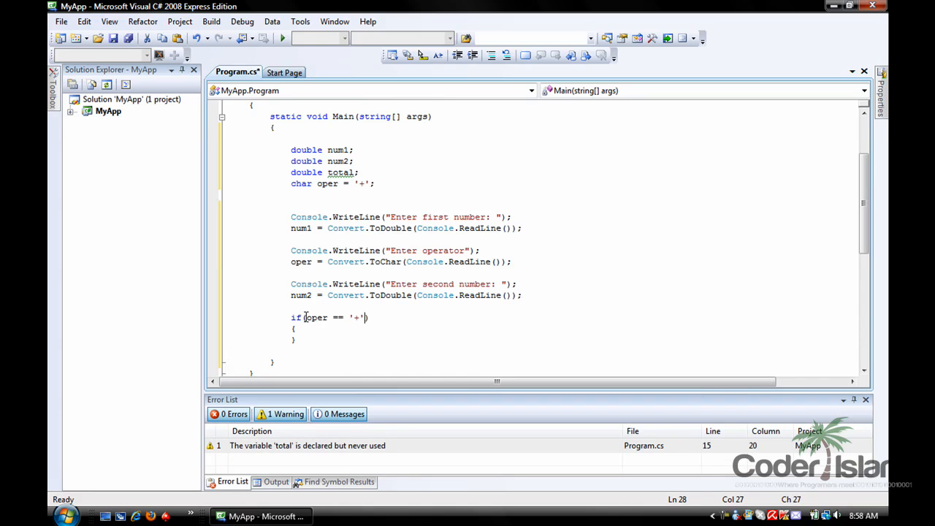
pyautogui.doubleClick(316, 318)
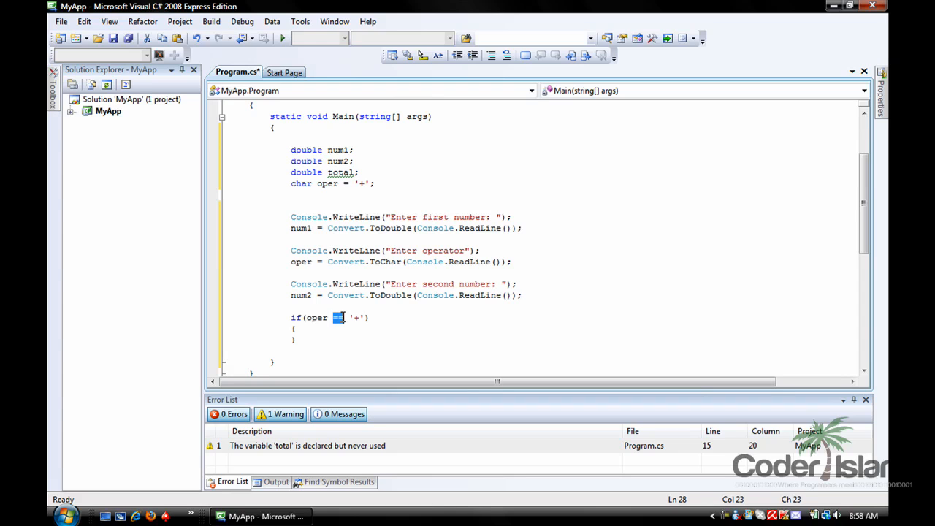
pyautogui.write('==')
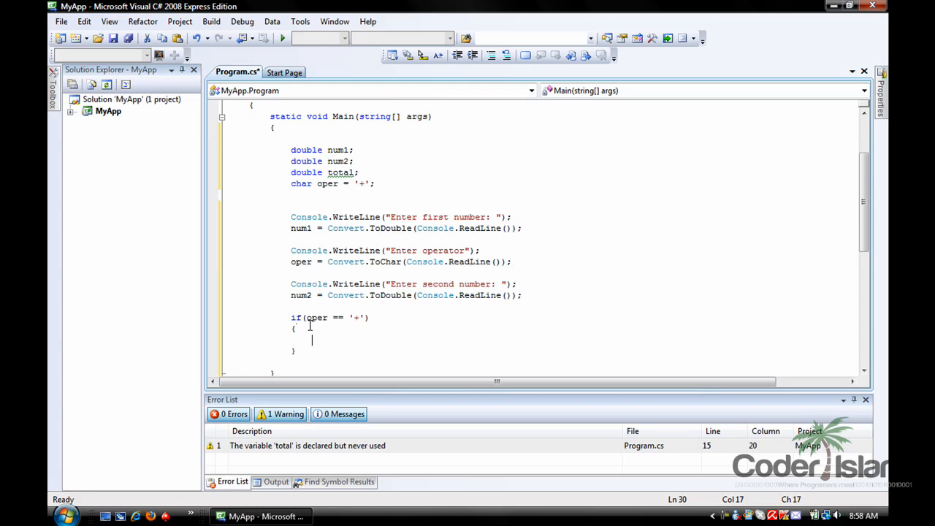
# Inside it, compute total = num1 + num2 and print "Your answer is " + total.
pyautogui.write('total = nu')
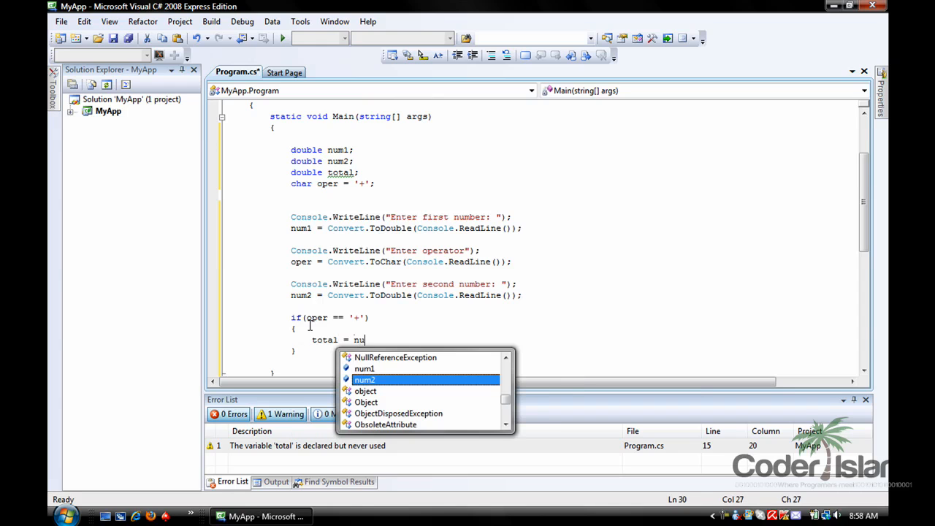
pyautogui.write('m1 + num2;')
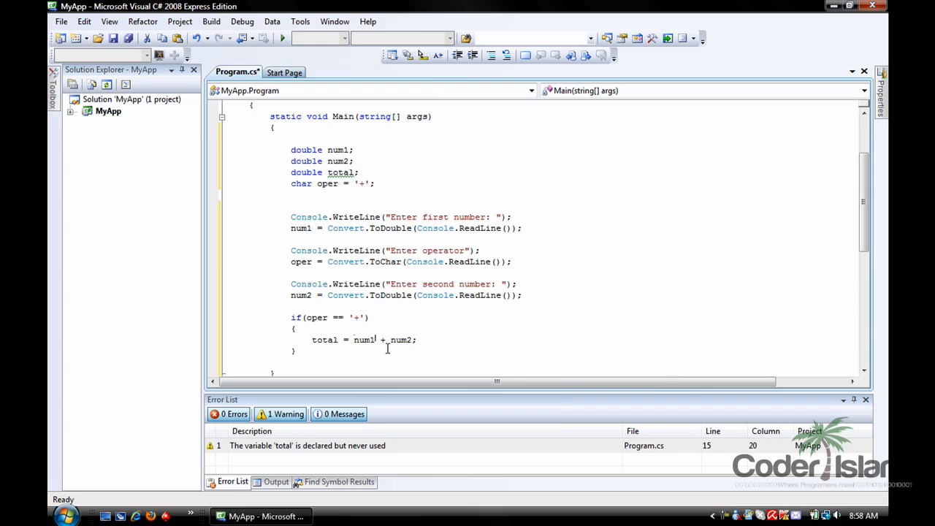
pyautogui.write('Cons')
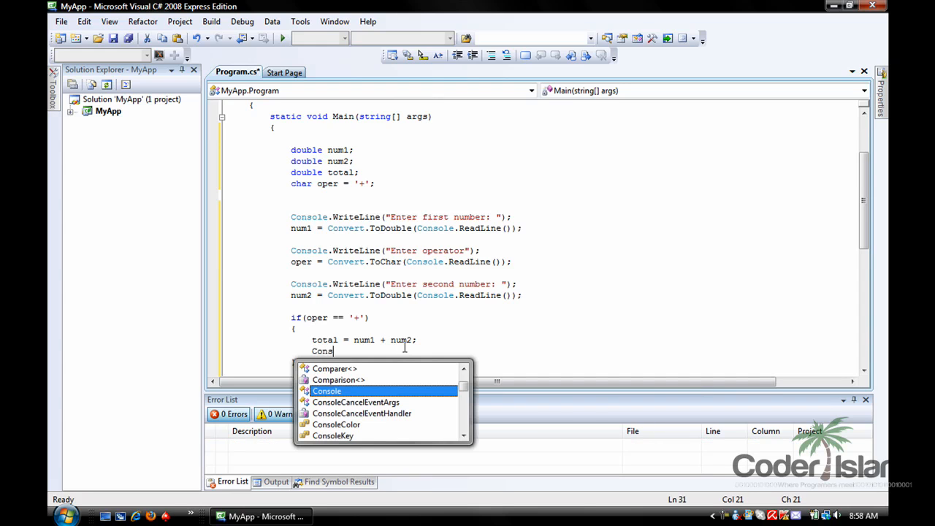
pyautogui.write('.WriteLine')
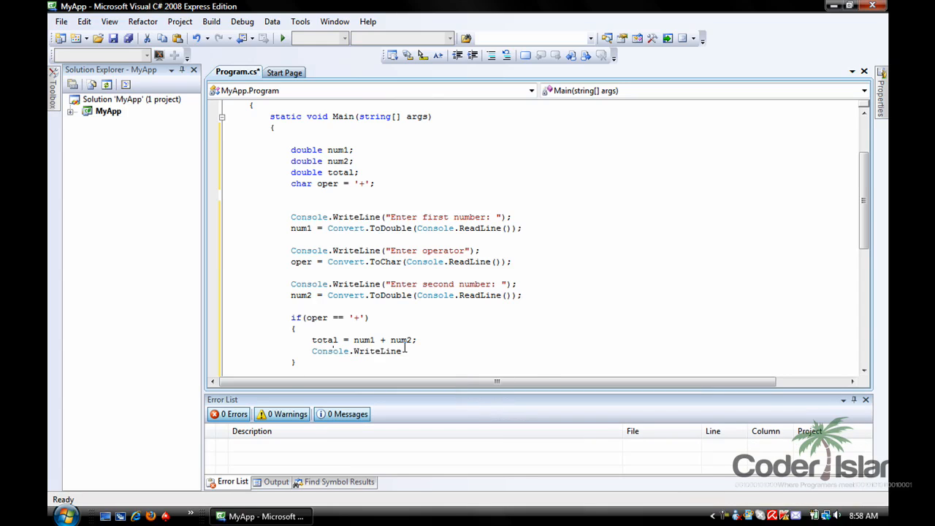
pyautogui.write('();')
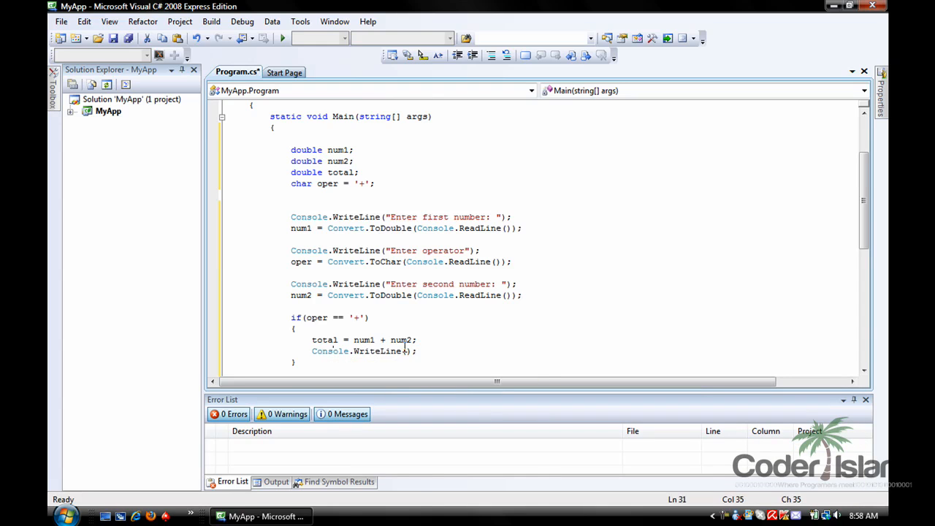
pyautogui.write('Your answer"')
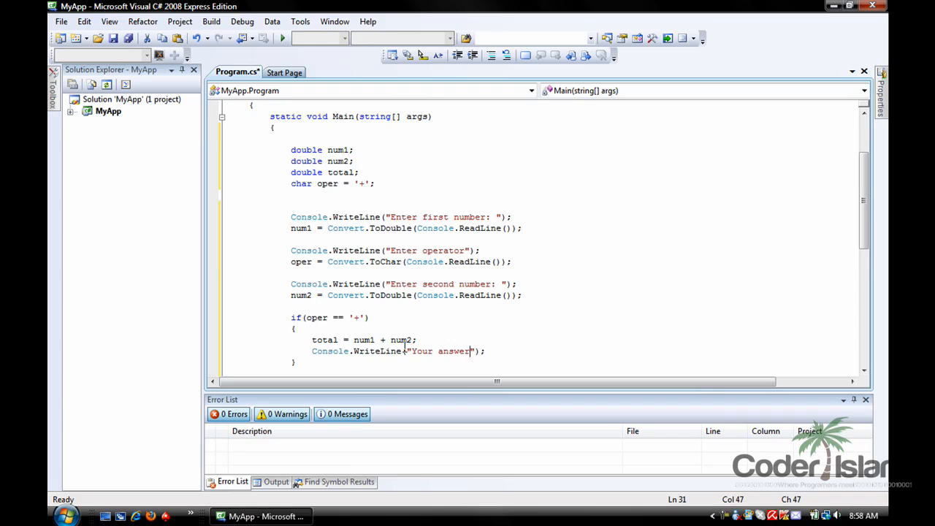
pyautogui.write('is')
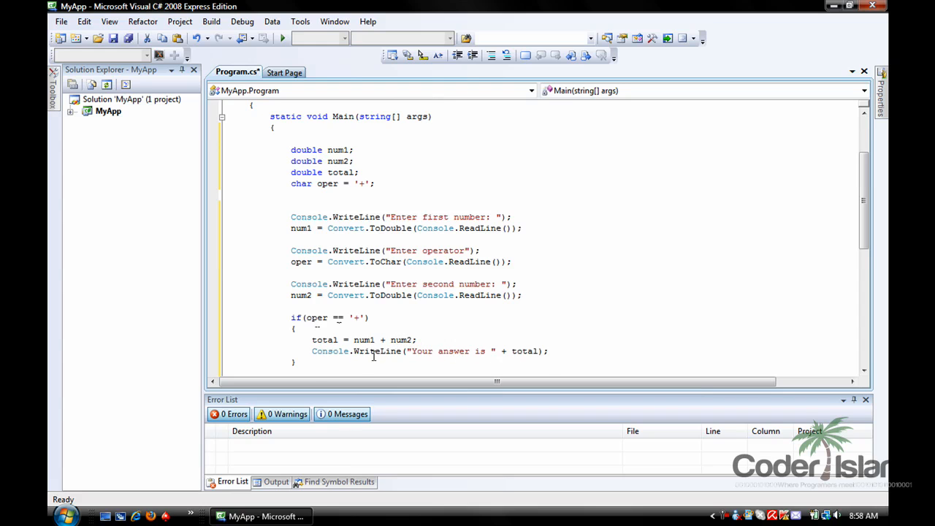
# Add an else if (oper == '-') block with braces.
pyautogui.write('else if')
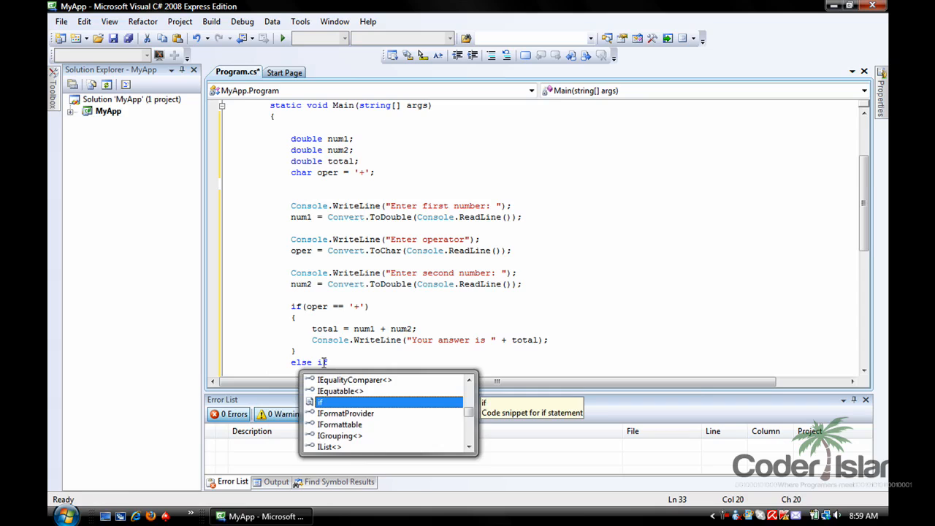
pyautogui.write('(oper')
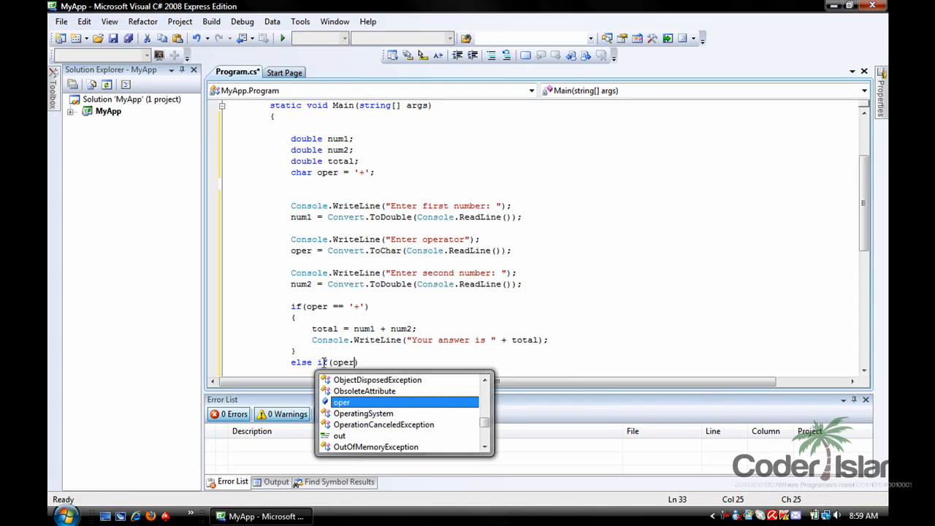
pyautogui.write("== '-")
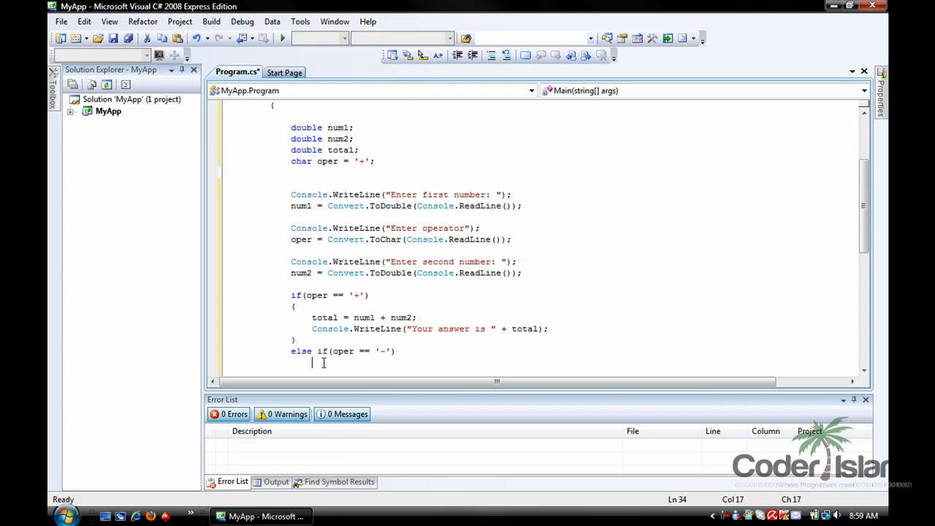
pyautogui.write('{ }')
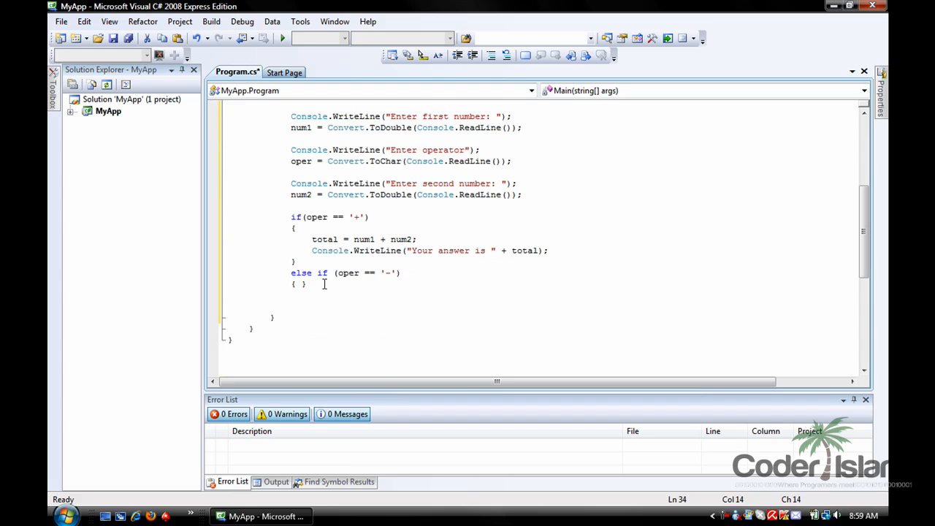
# In it, set total = num1 - num2 and print "Your answer is " + total.
pyautogui.write('total = num1 -')
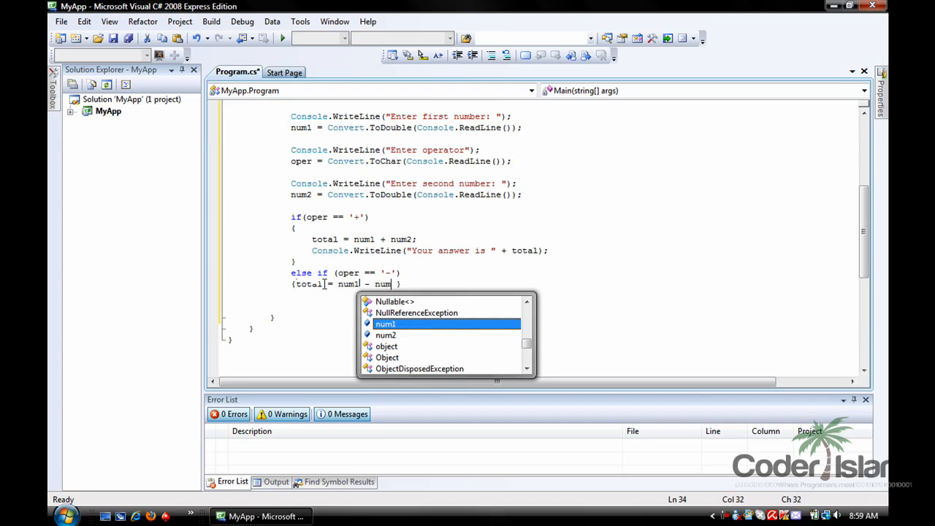
pyautogui.write('num2;')
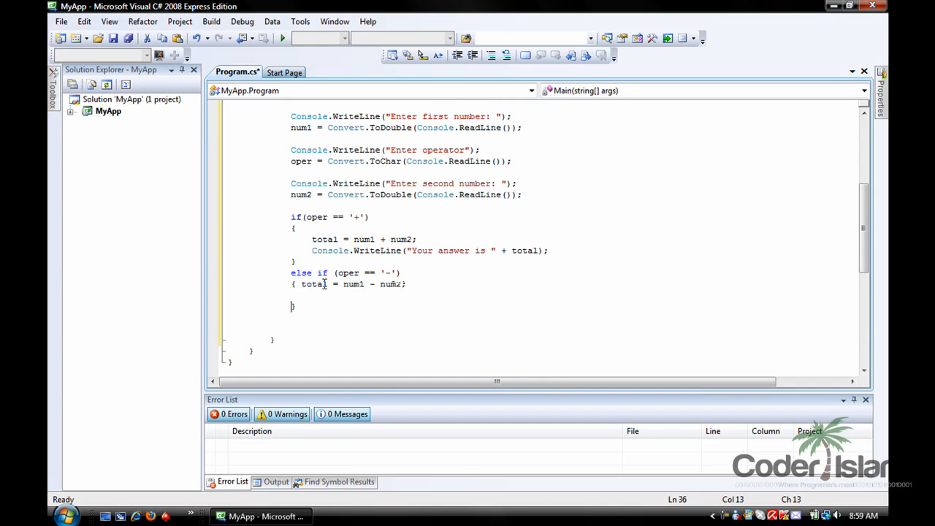
pyautogui.write('Console.WriteLine')
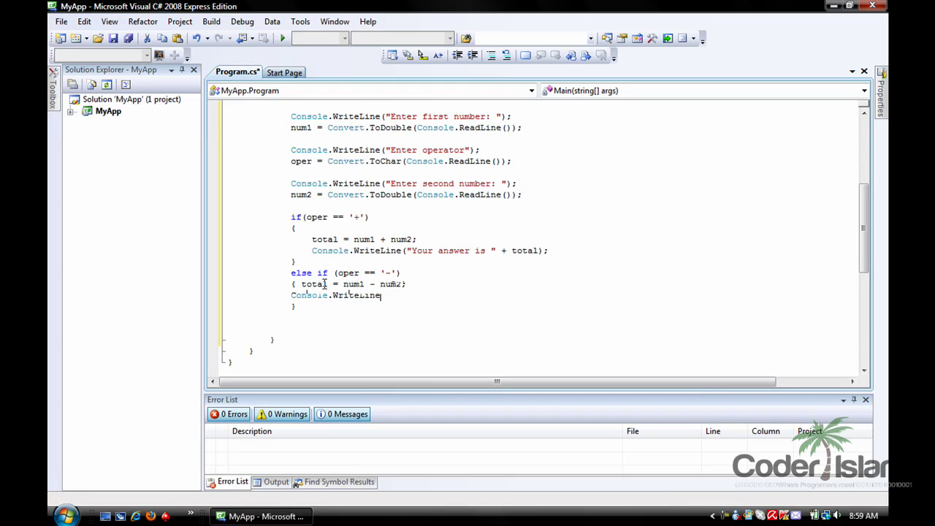
pyautogui.write('();')
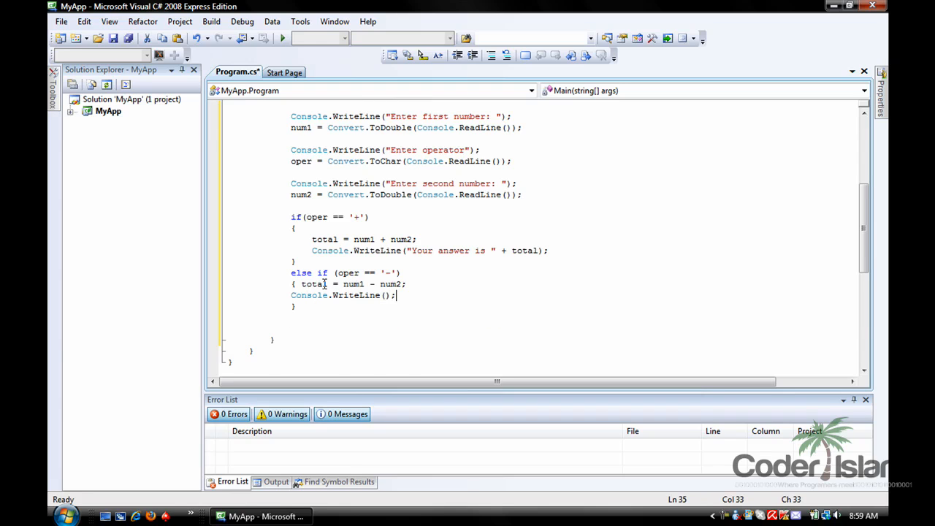
pyautogui.write('""')
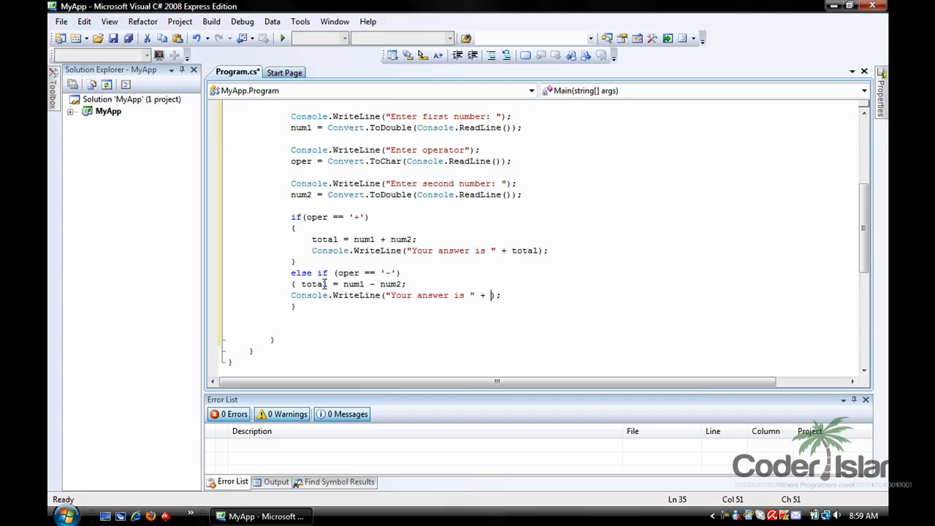
pyautogui.write('totalt')
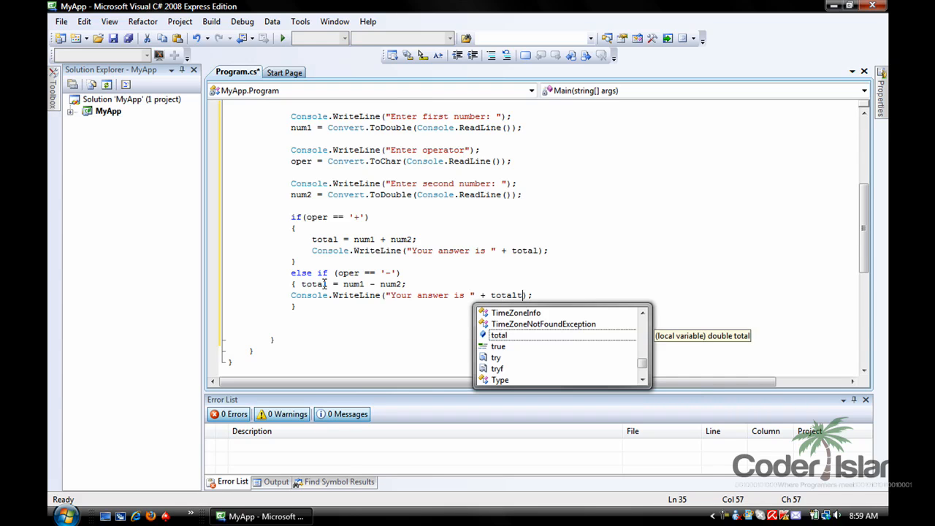
pyautogui.press('Backspace')
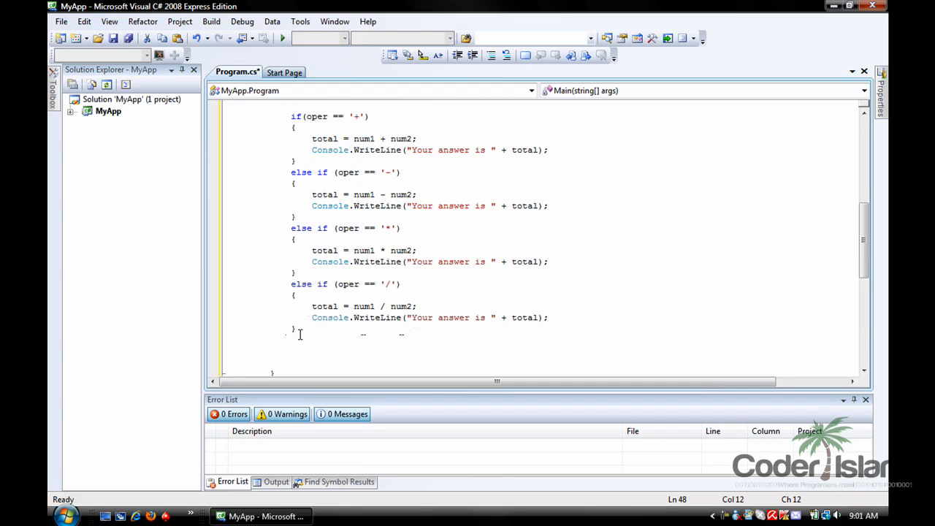
# Type else { Console.WriteLine("Invalid operator."); }, adding the full stop at the end.
pyautogui.write('el')
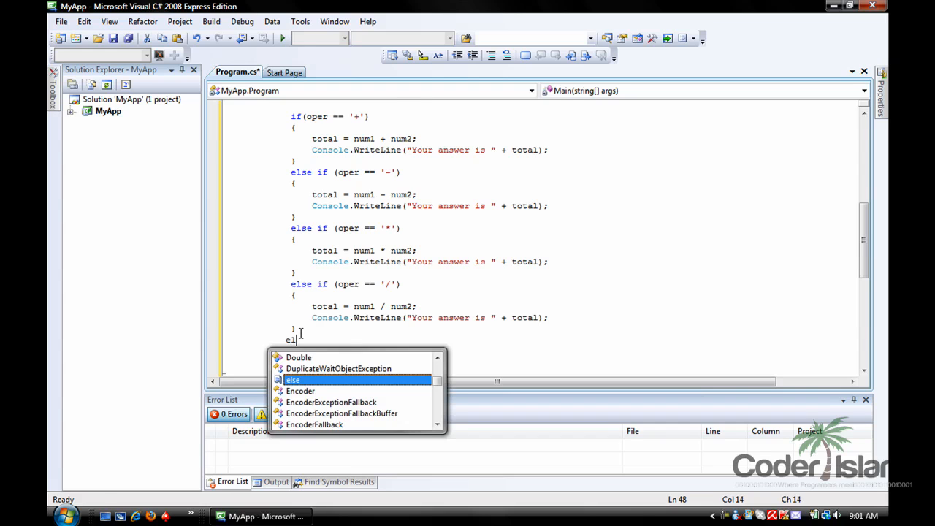
pyautogui.write('se')
pyautogui.write('{')
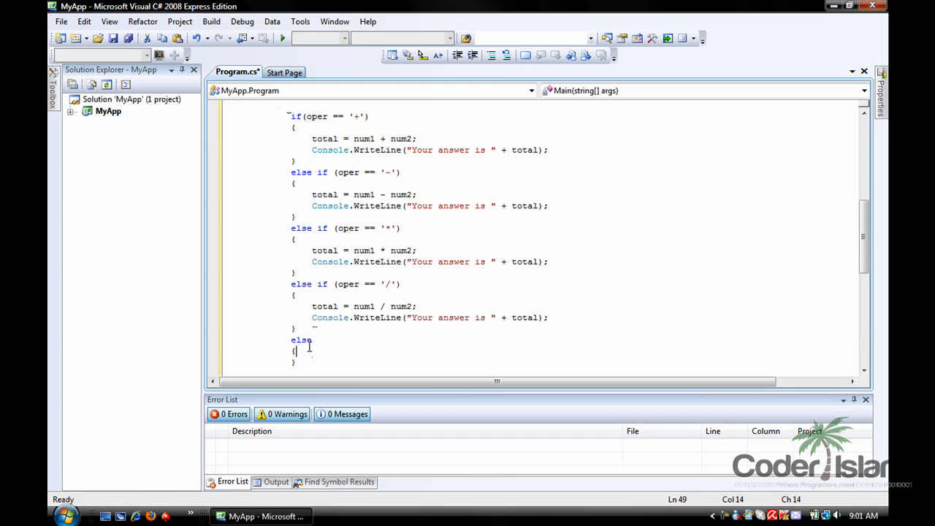
pyautogui.write('Console')
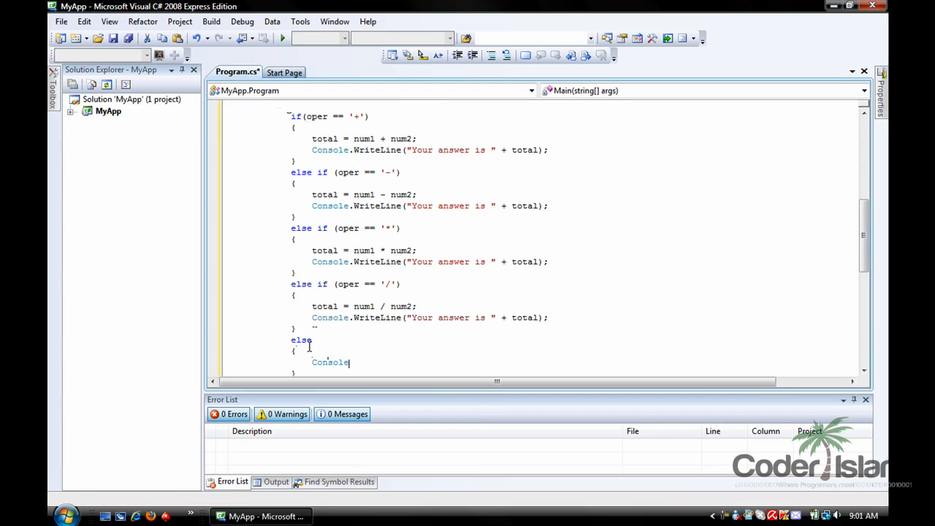
pyautogui.write('.WriteLine')
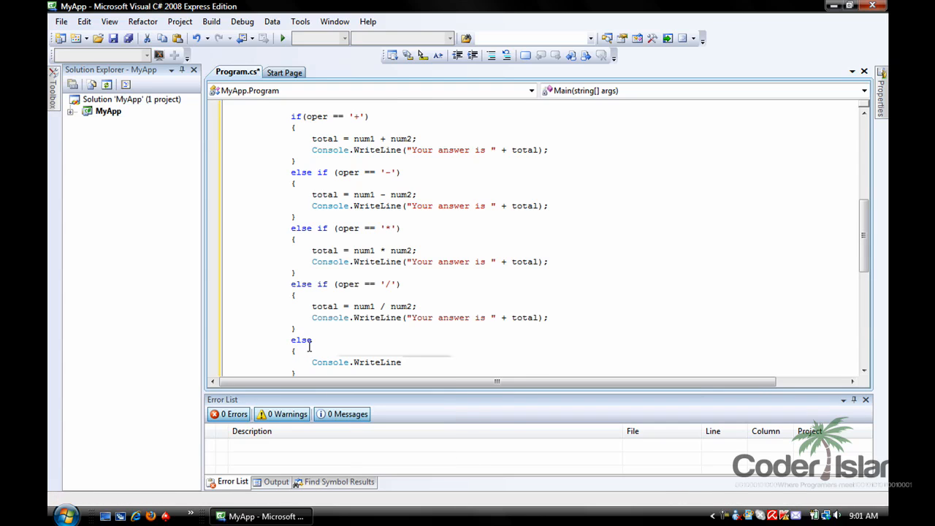
pyautogui.write('();')
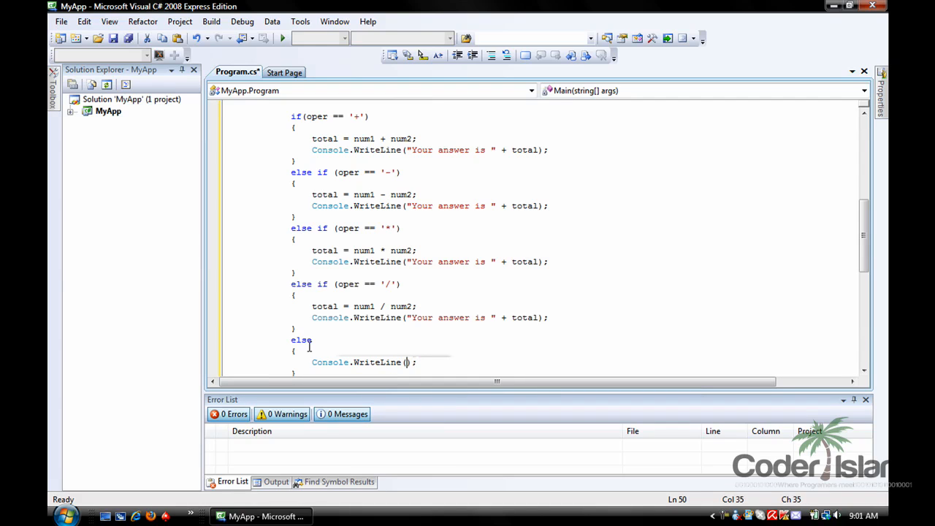
pyautogui.write('Inv"')
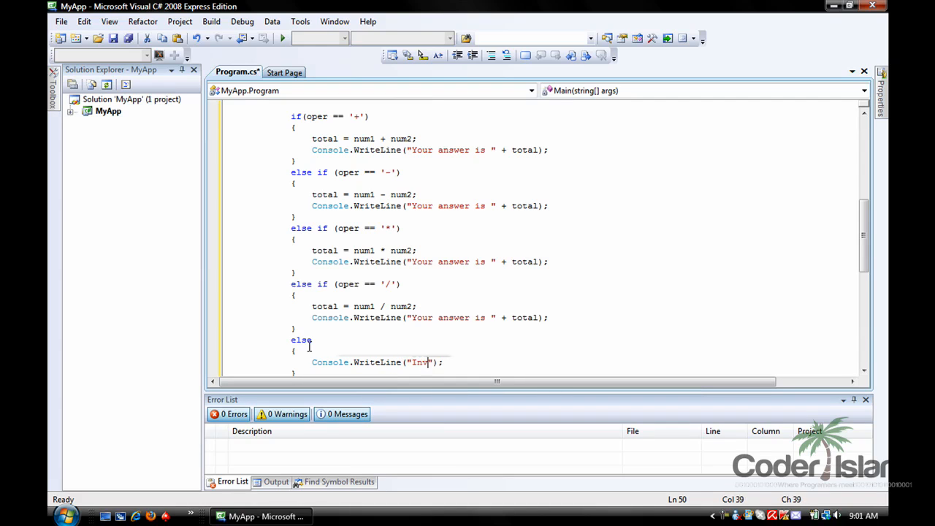
pyautogui.write('alid op')
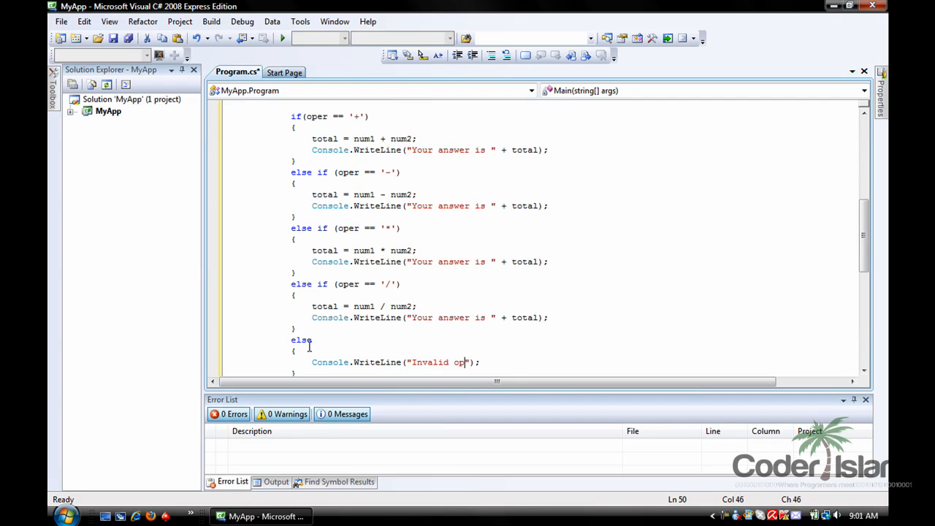
pyautogui.write('erator')
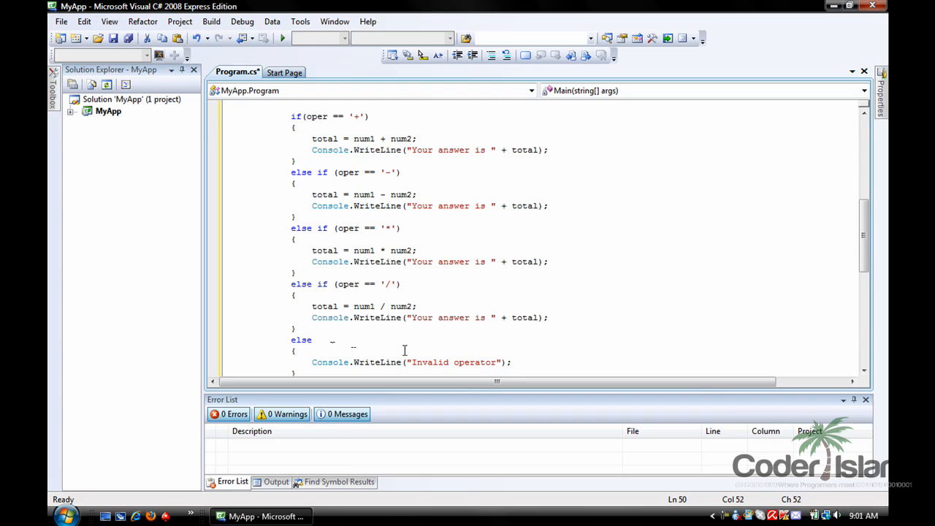
pyautogui.click(513, 361)
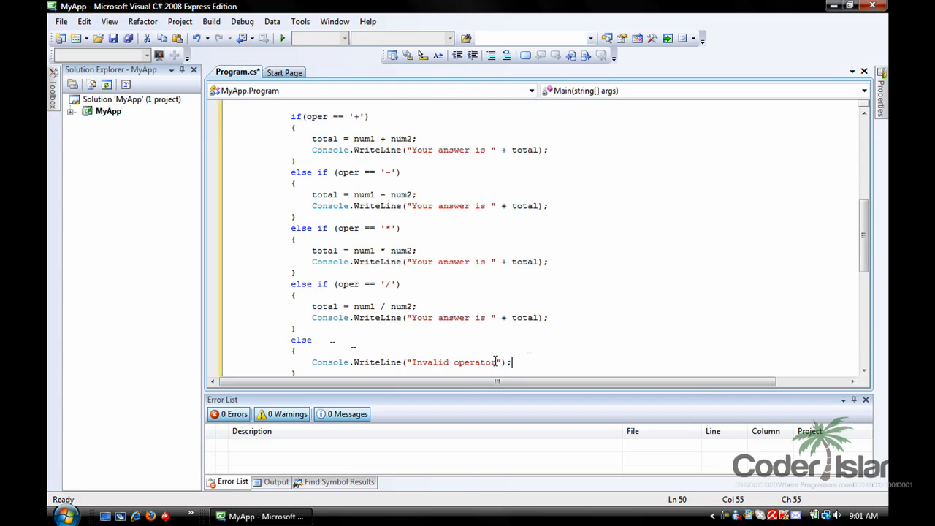
pyautogui.write('.')
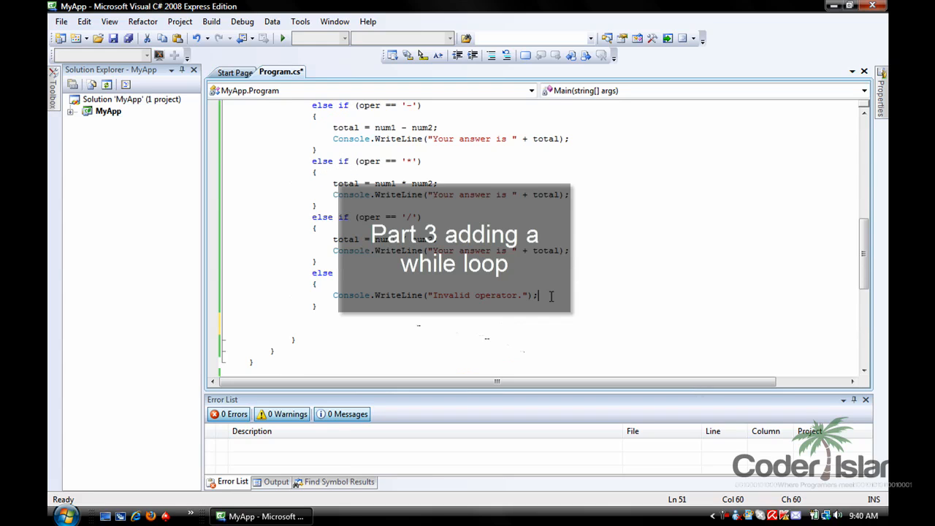
pyautogui.moveTo(320, 304)
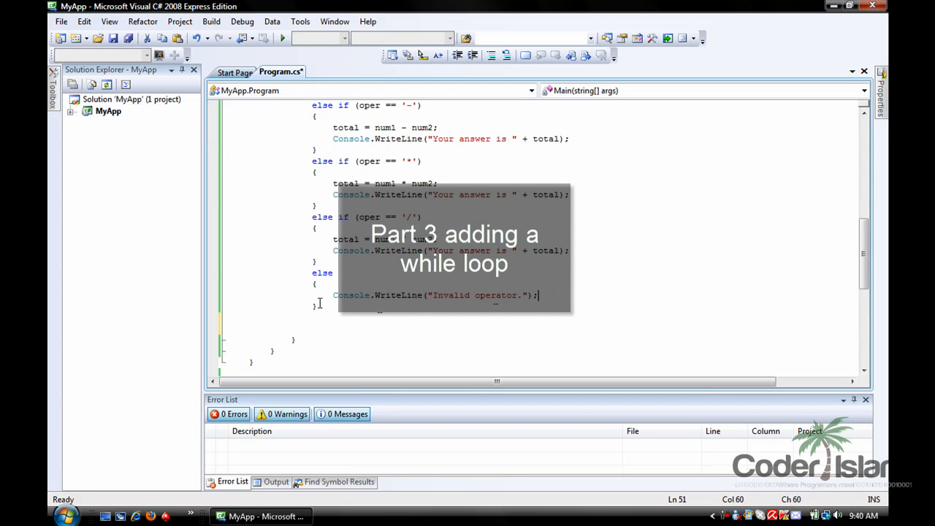
# Add Console.ReadKey(); after the if/else chain.
pyautogui.write('Console.RE')
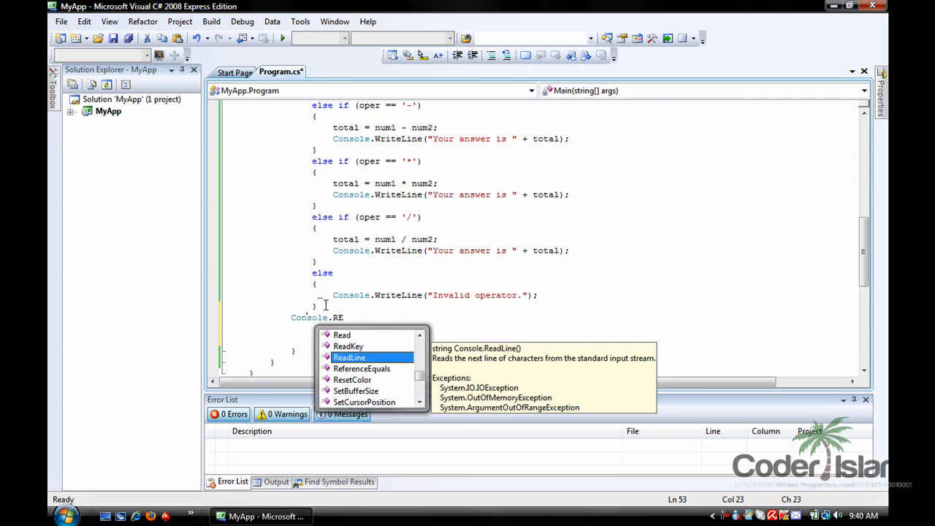
pyautogui.write('adKey(')
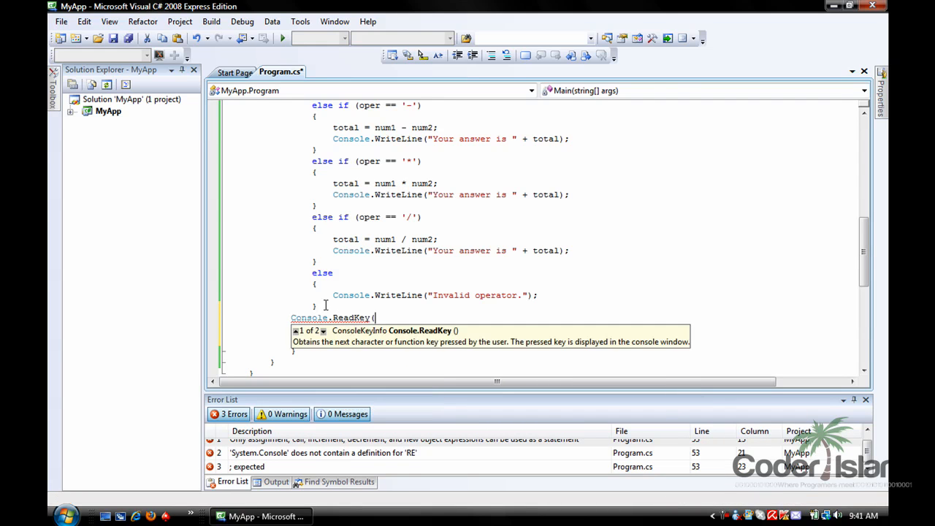
pyautogui.write(');')
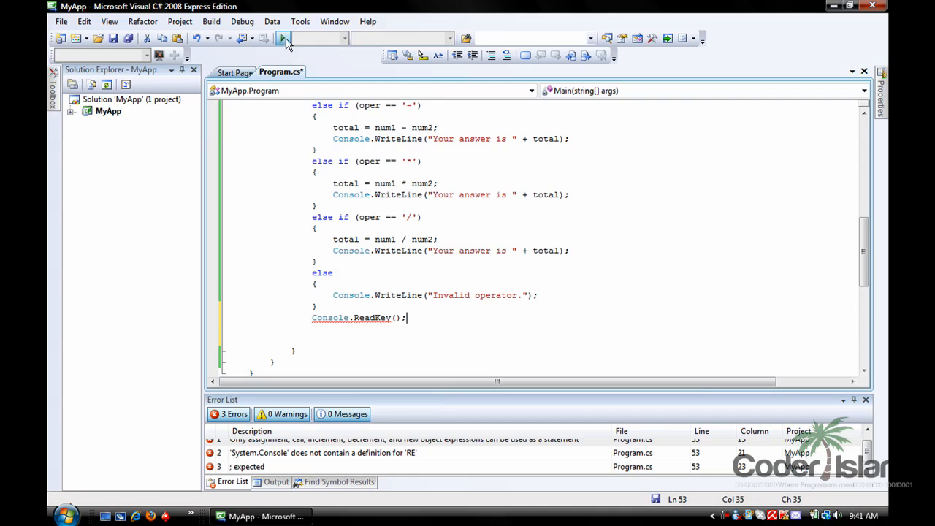
# Start debugging to run the calculator.
pyautogui.click(284, 38)
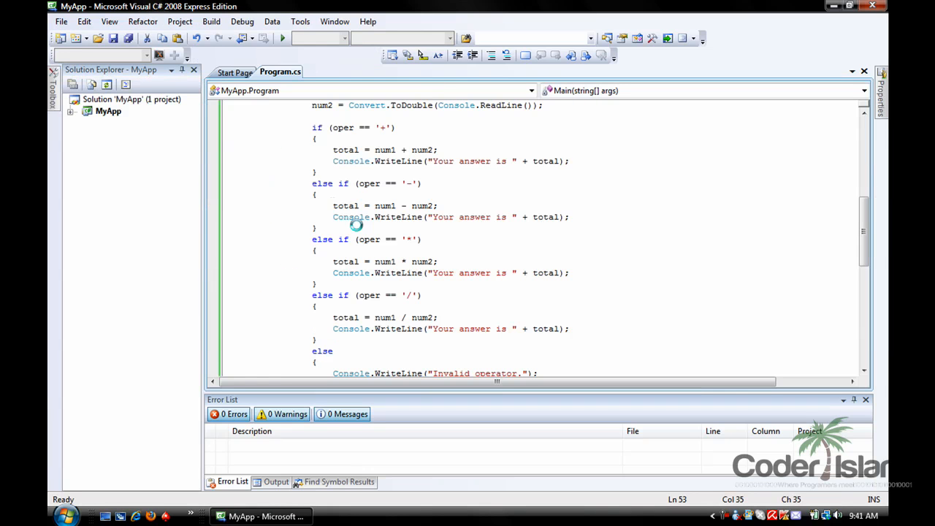
pyautogui.scroll(-3)
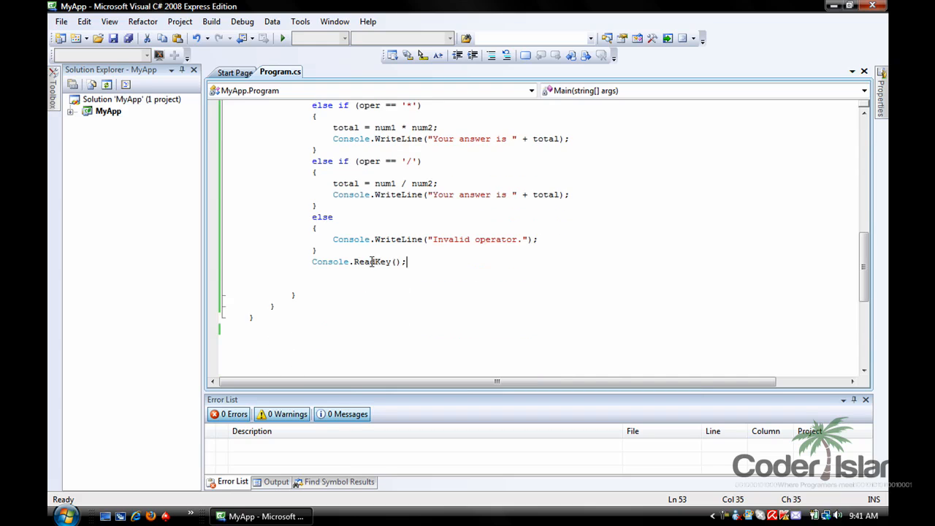
pyautogui.scroll(3)
pyautogui.write('ch')
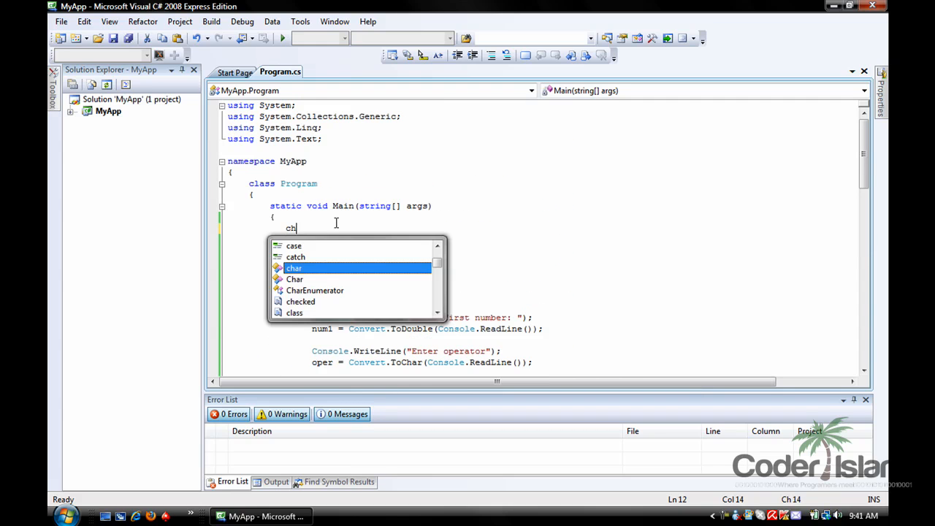
# Declare char again = 'y'; and begin while (again == 'y').
pyautogui.write('ar again')
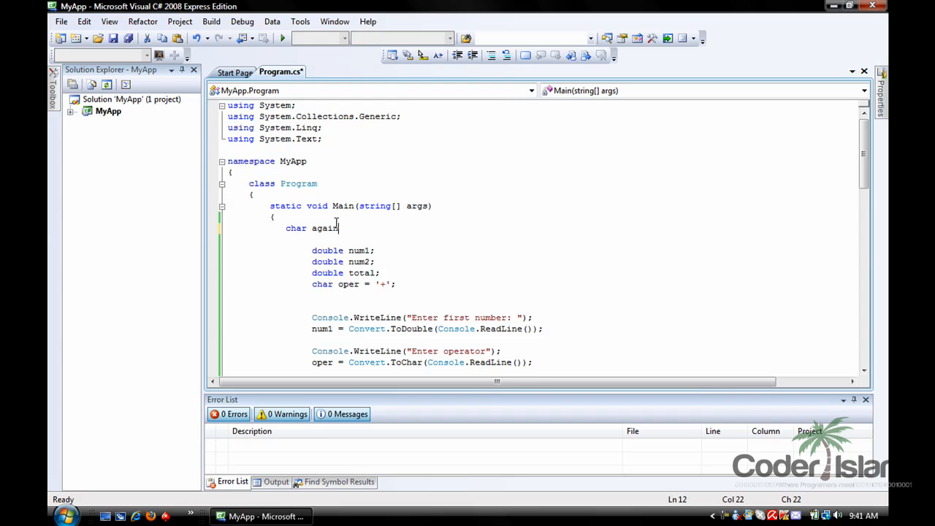
pyautogui.write("= 'y'")
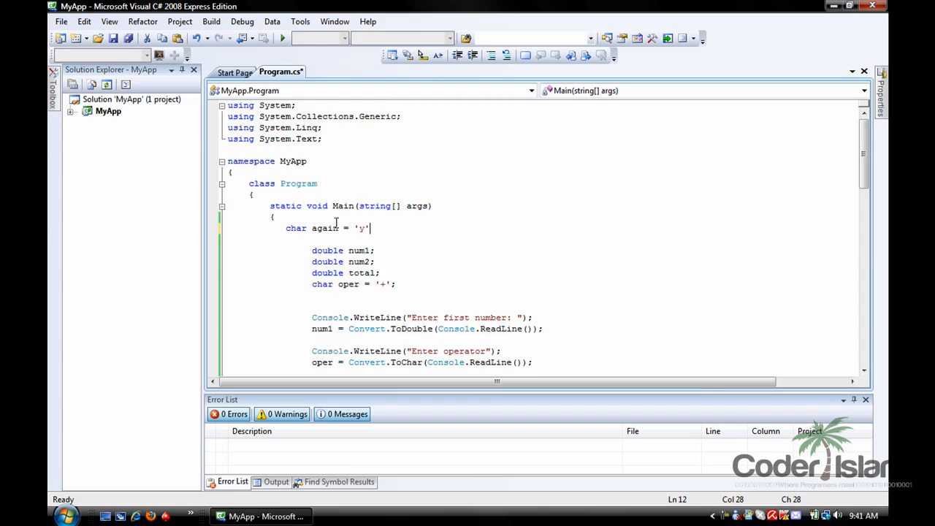
pyautogui.write(';')
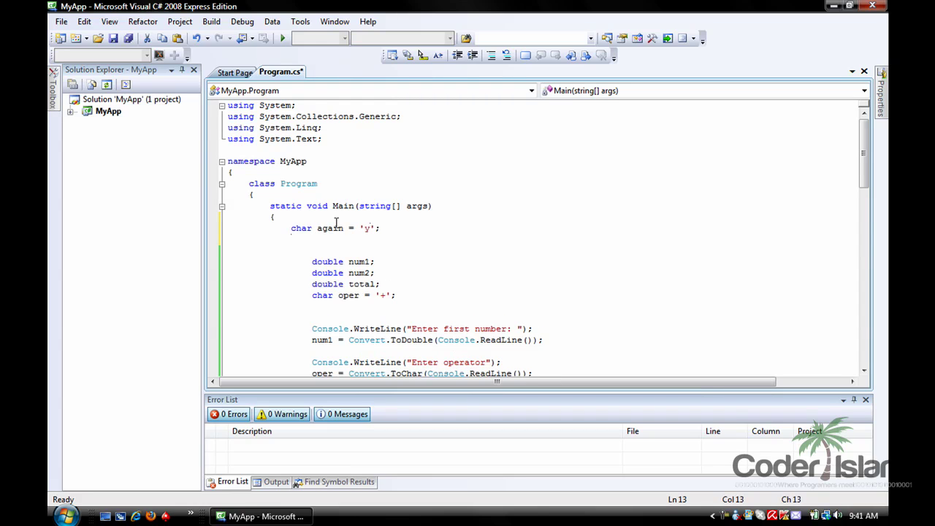
pyautogui.write('while (')
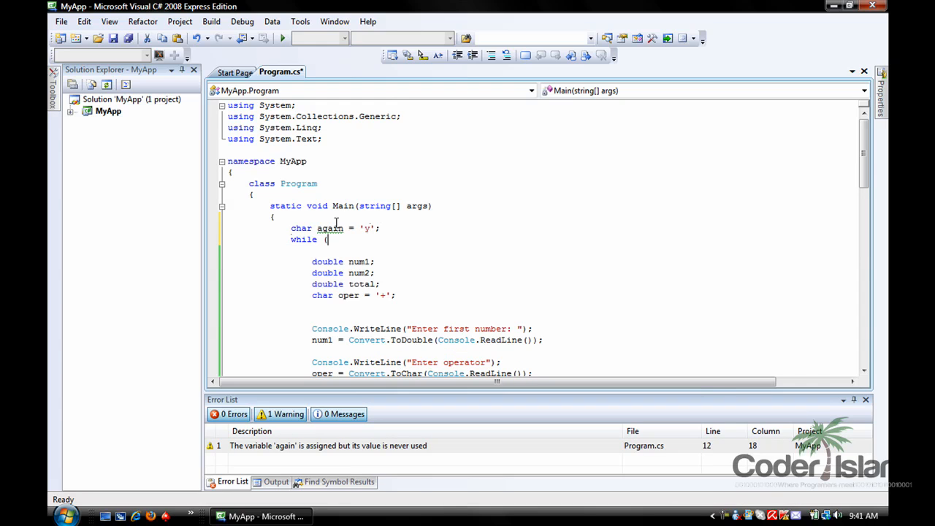
pyautogui.write('again ==')
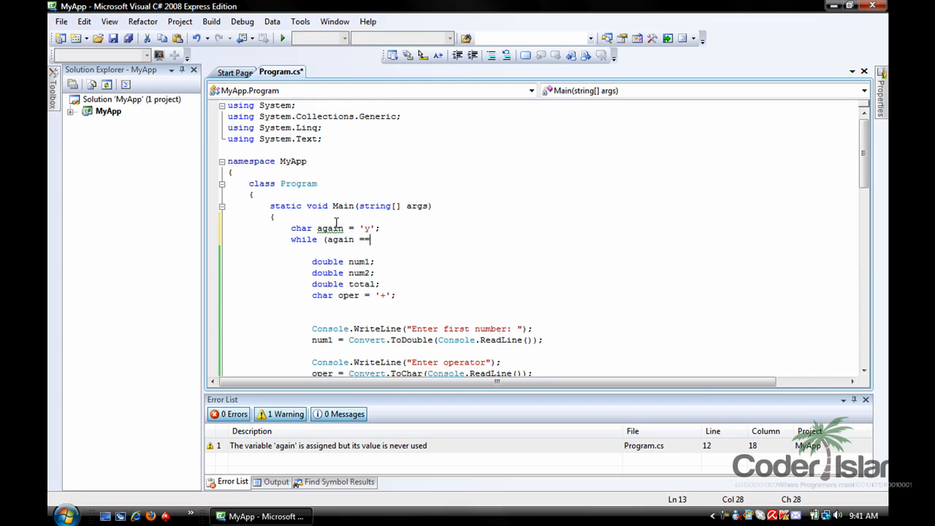
pyautogui.write("'y'")
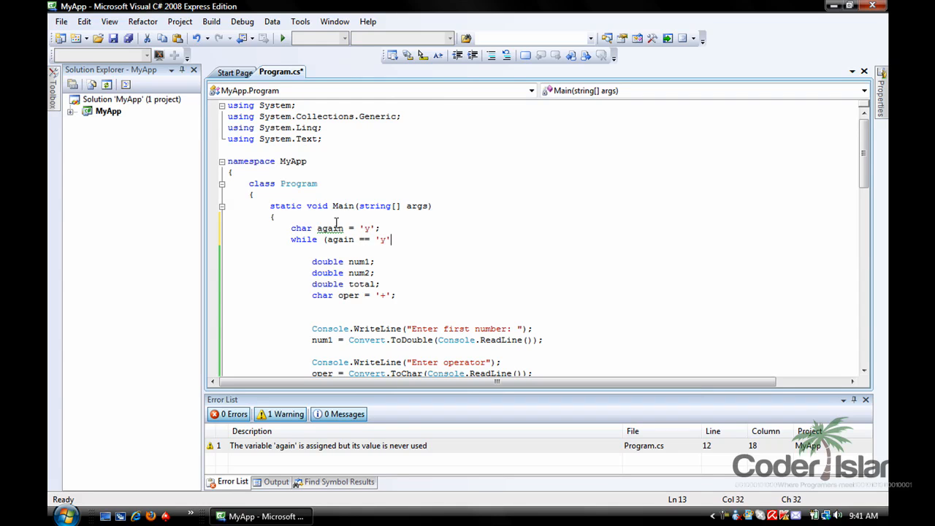
pyautogui.write(')')
pyautogui.write('{')
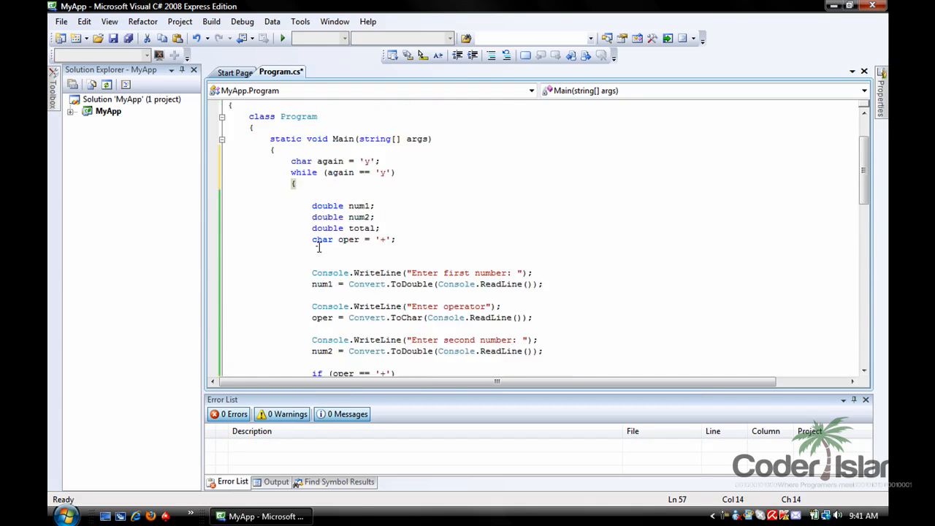
# Above ReadKey, add Console.WriteLine("Do you want to make another calcution? (y/n)");.
pyautogui.scroll(-3)
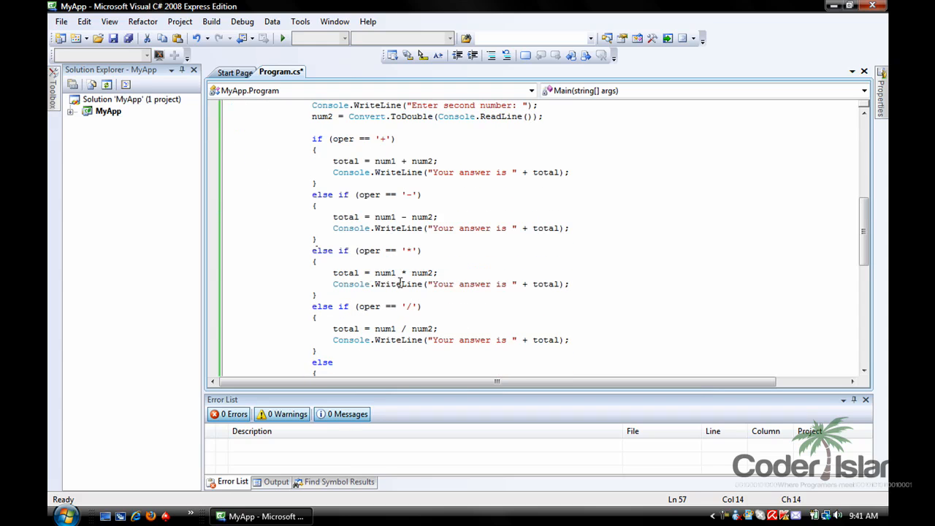
pyautogui.tripleClick(450, 284)
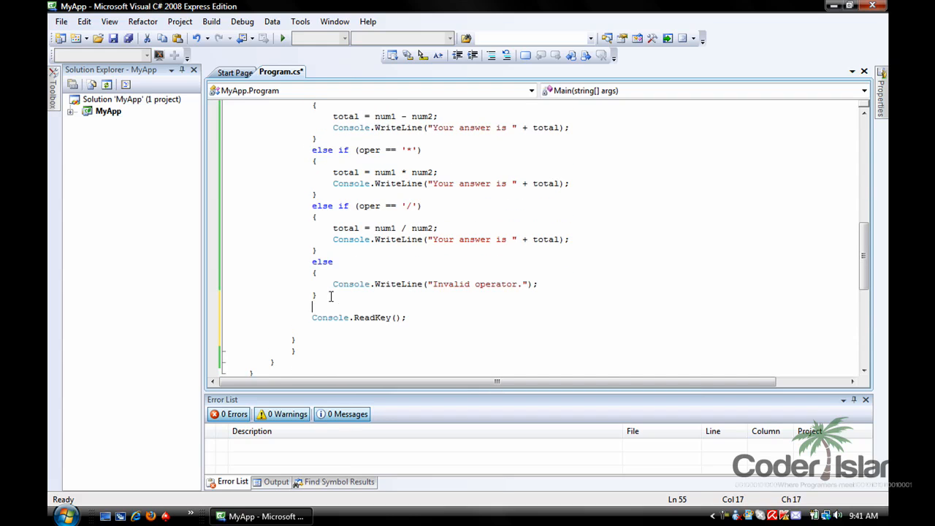
pyautogui.write('Con')
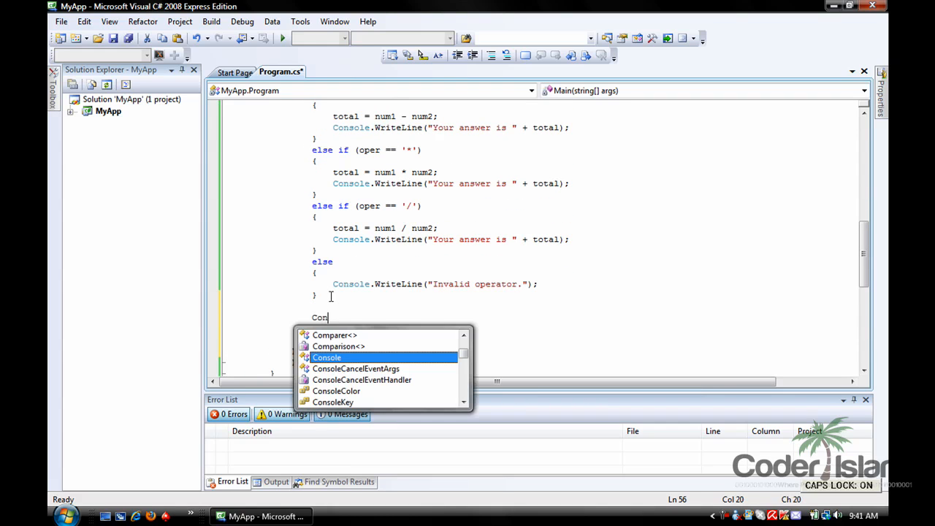
pyautogui.write('Console.')
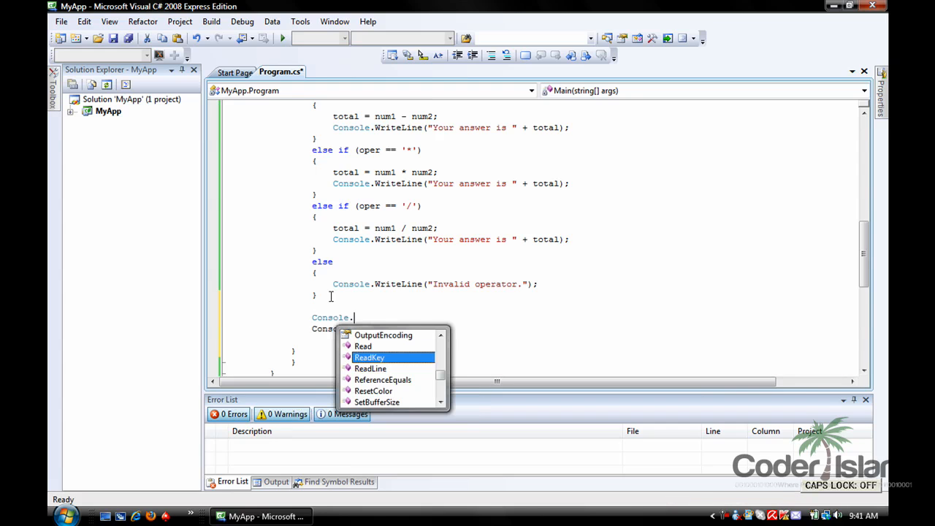
pyautogui.write('WriteLine("");')
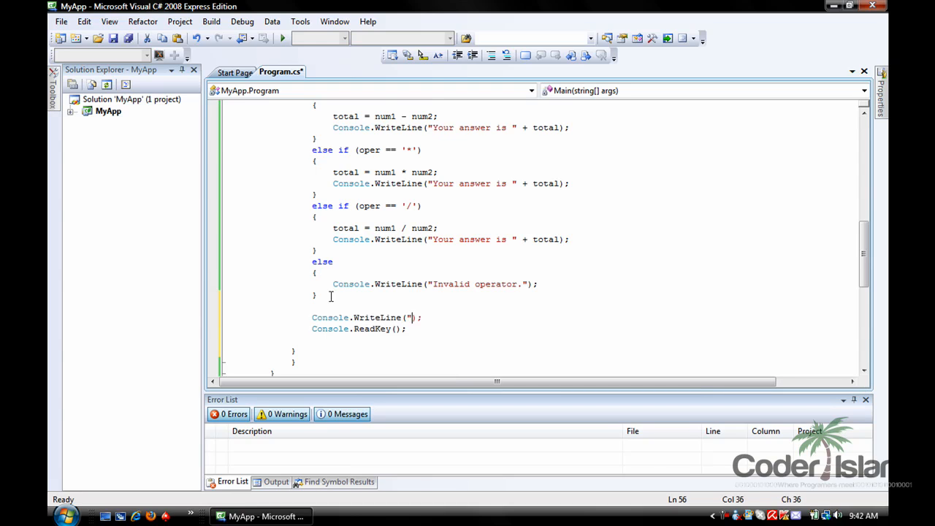
pyautogui.write('Do you')
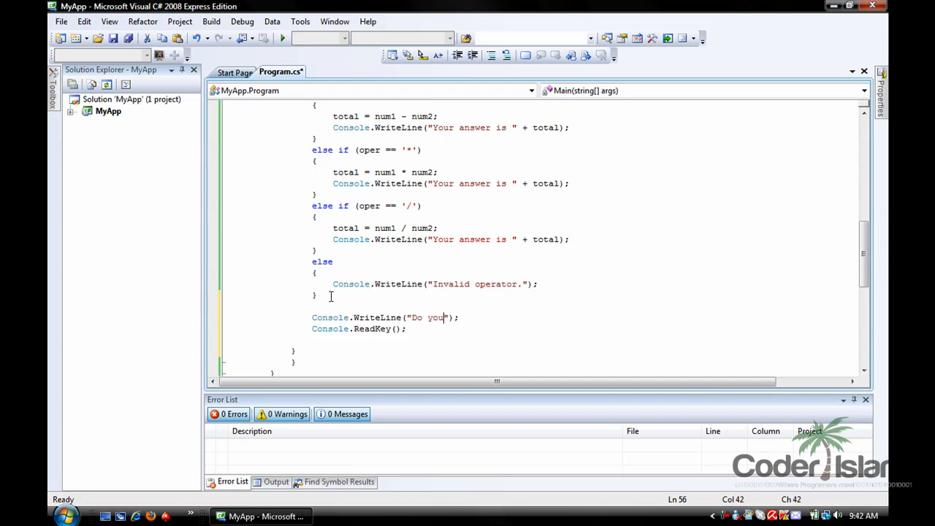
pyautogui.write('want to make another c')
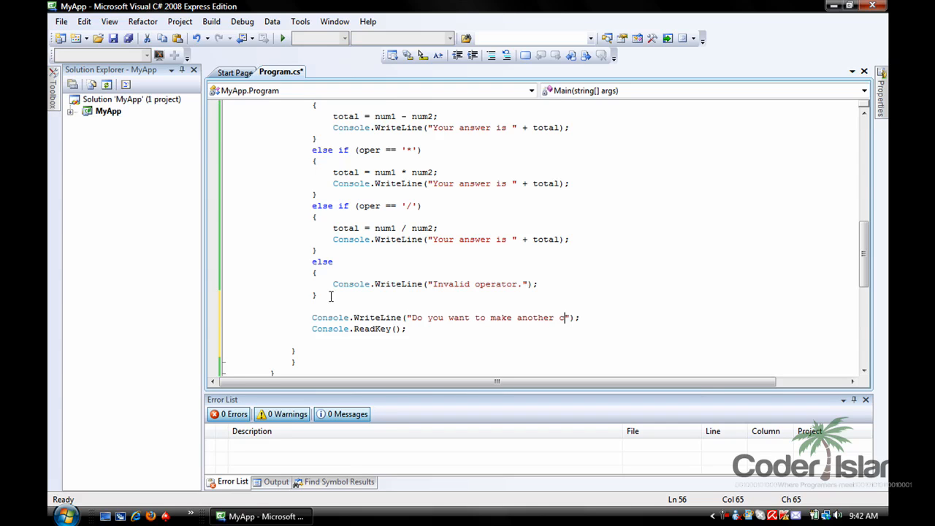
pyautogui.write('alcut')
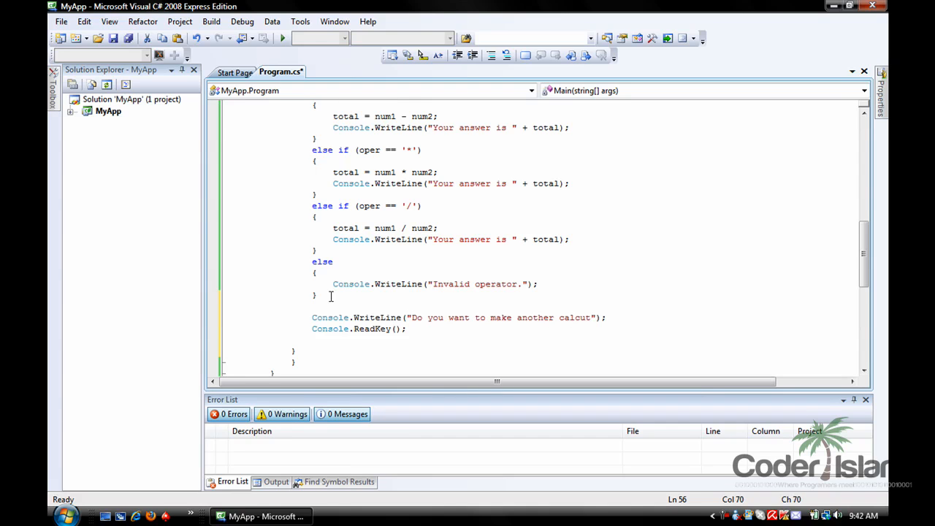
pyautogui.write('ion')
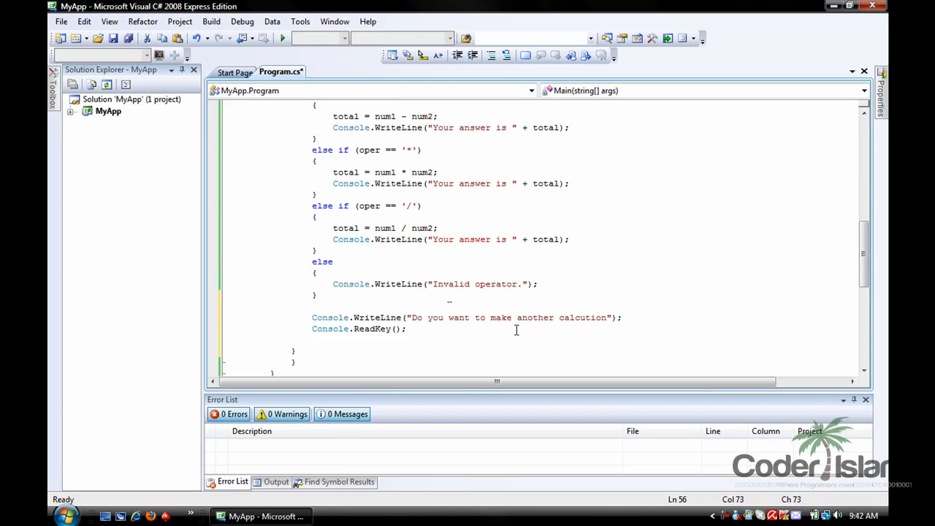
pyautogui.write('? (')
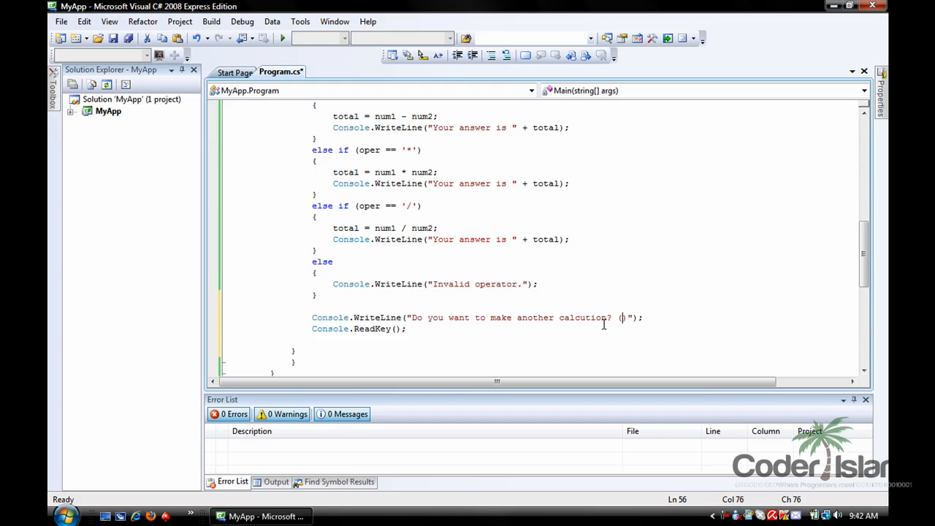
pyautogui.write('y/n)')
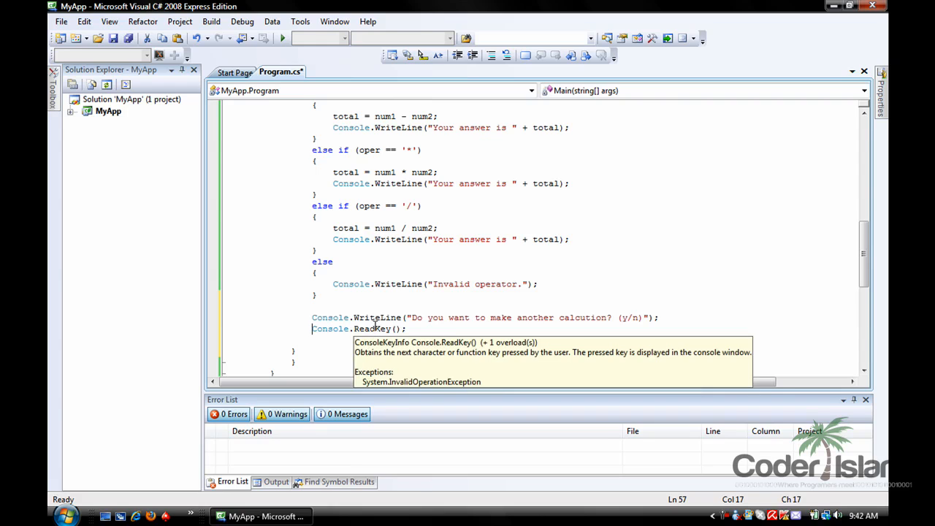
# Replace ReadKey with again = Convert.ToChar(Console.ReadLine()); and close the loop.
pyautogui.write('again =')
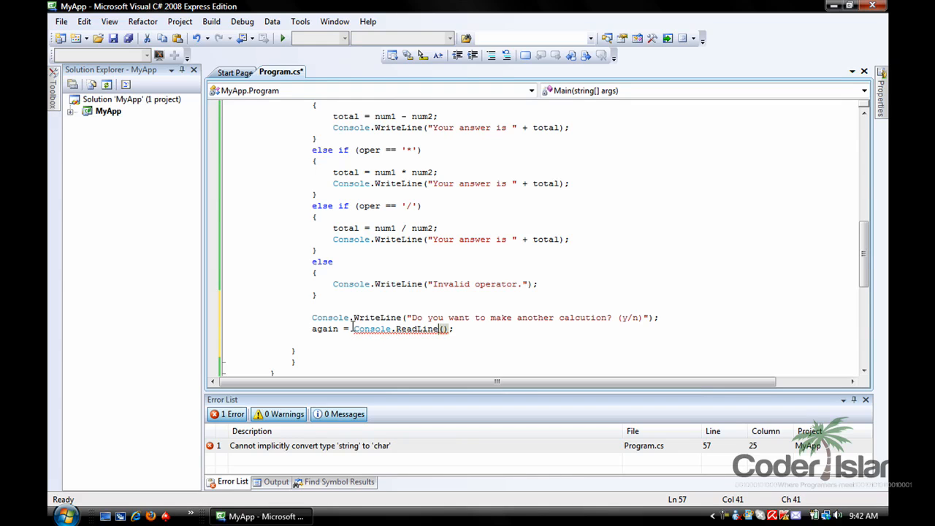
pyautogui.write('Conver')
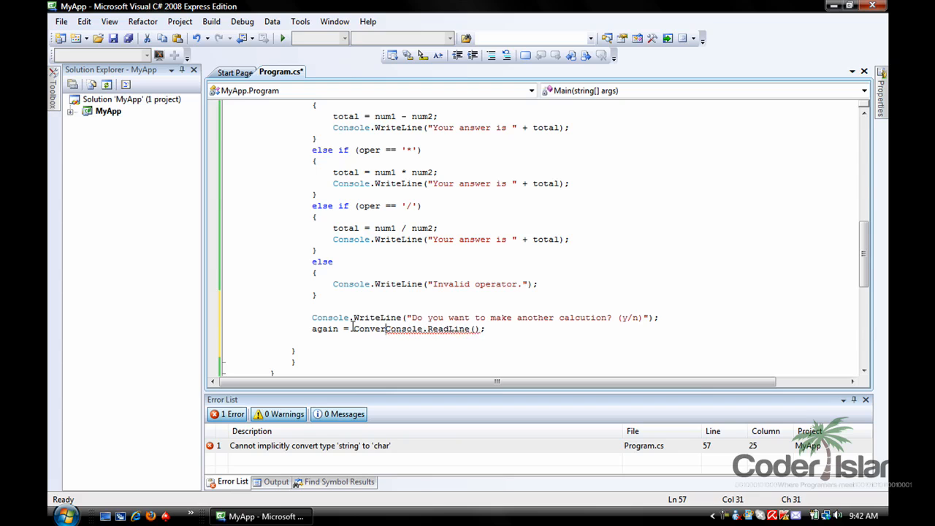
pyautogui.write('.ToChar')
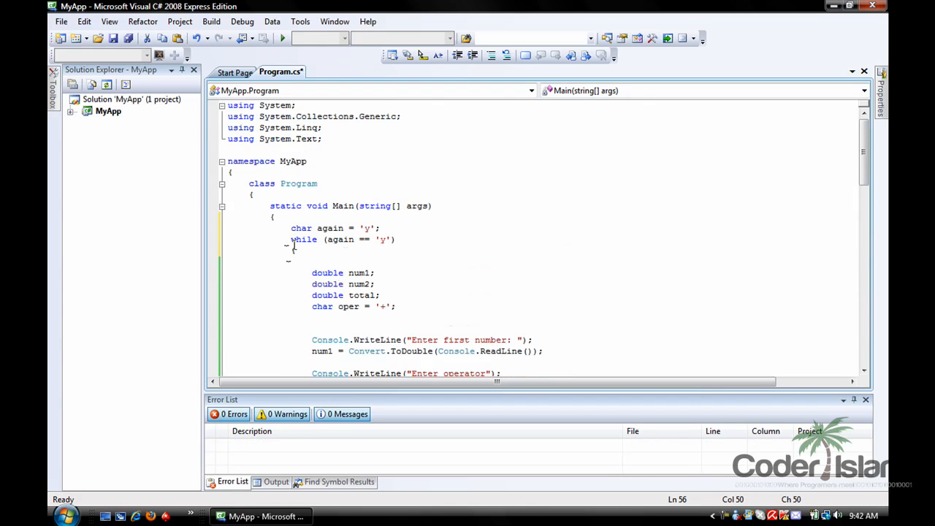
pyautogui.moveTo(383, 239)
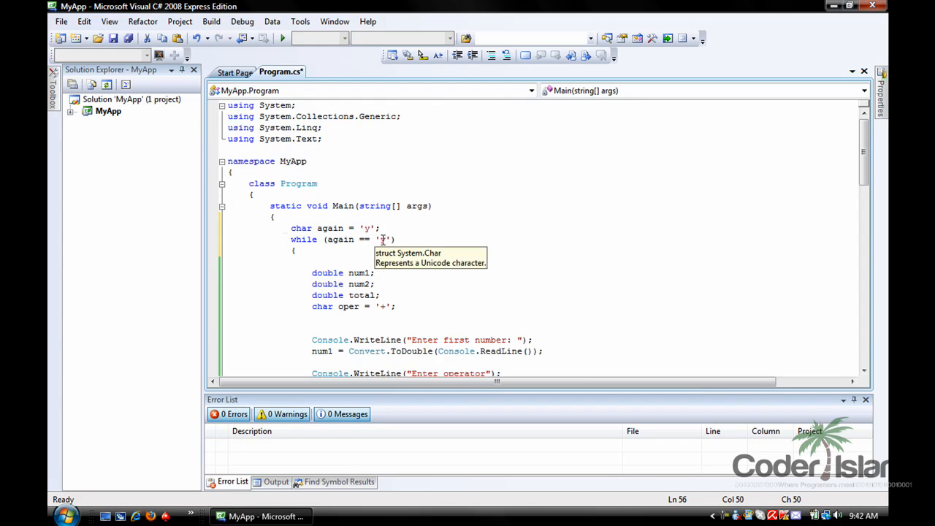
pyautogui.scroll(-3)
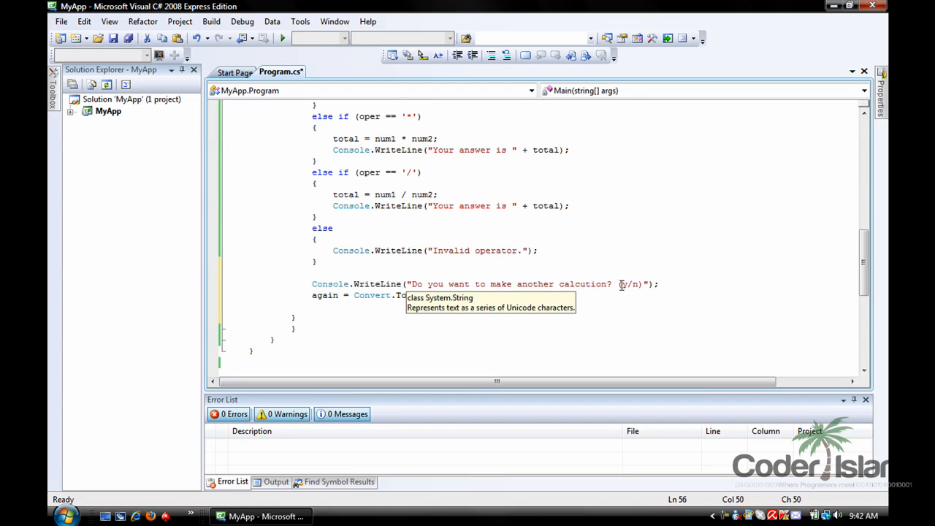
pyautogui.scroll(3)
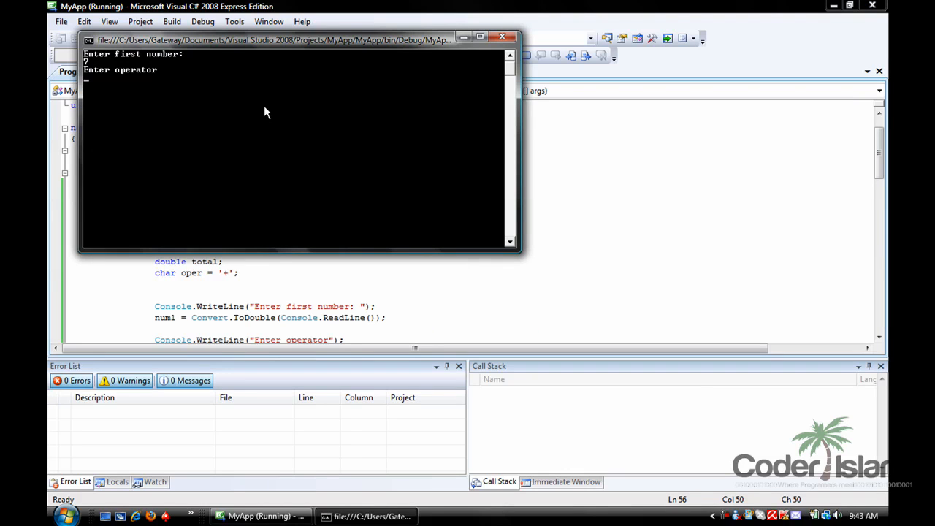
# Enter * as the operator for 7 and 9, getting 63, then answer y.
pyautogui.write('*')
pyautogui.write('9')
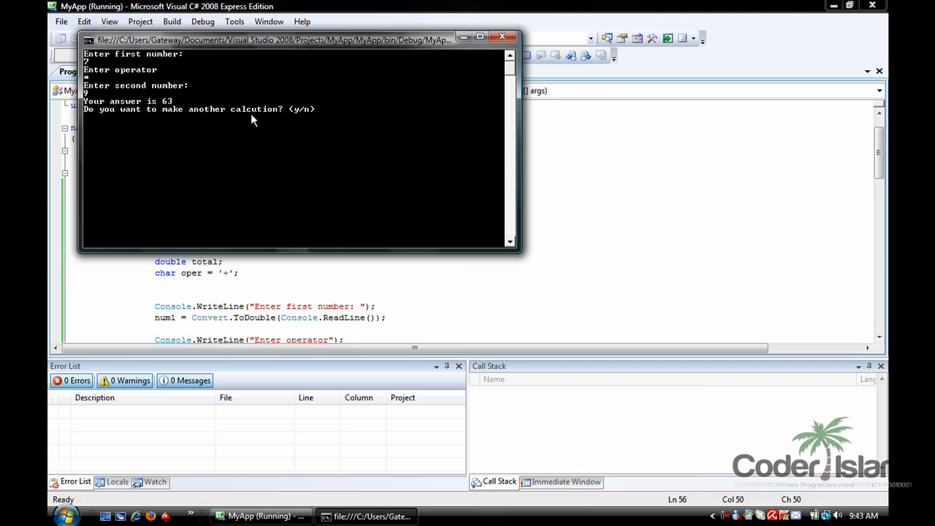
pyautogui.moveTo(301, 122)
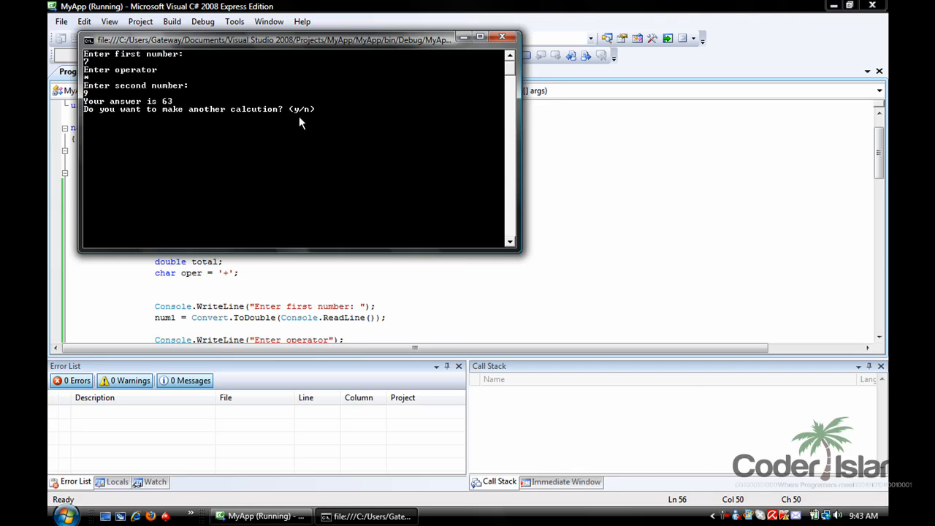
pyautogui.write('y')
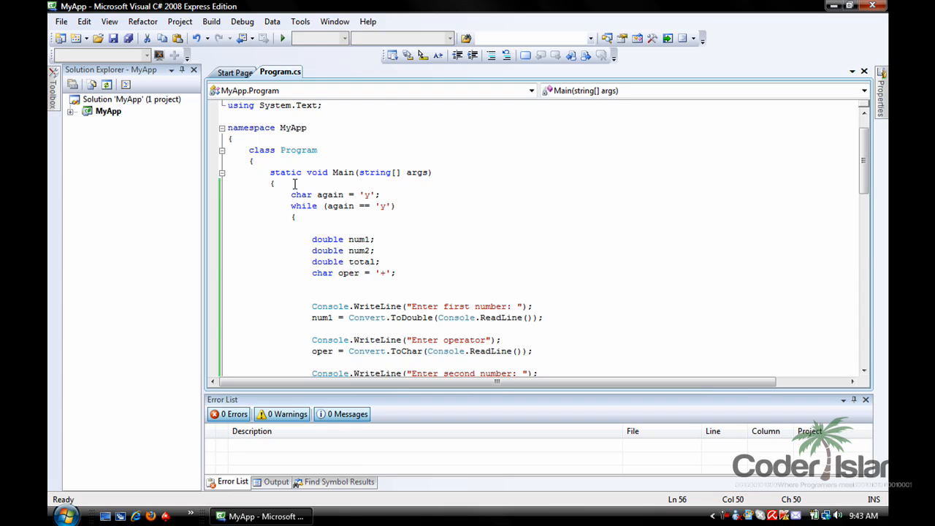
pyautogui.scroll(-3)
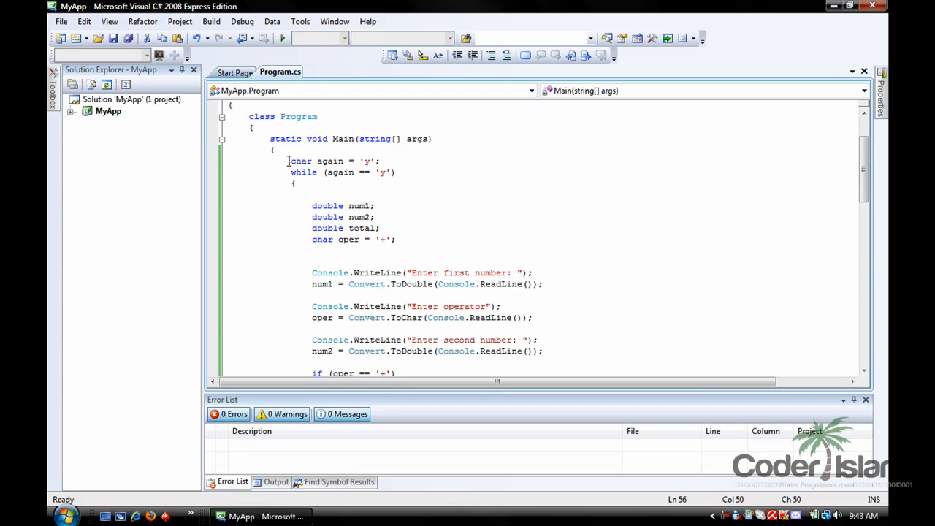